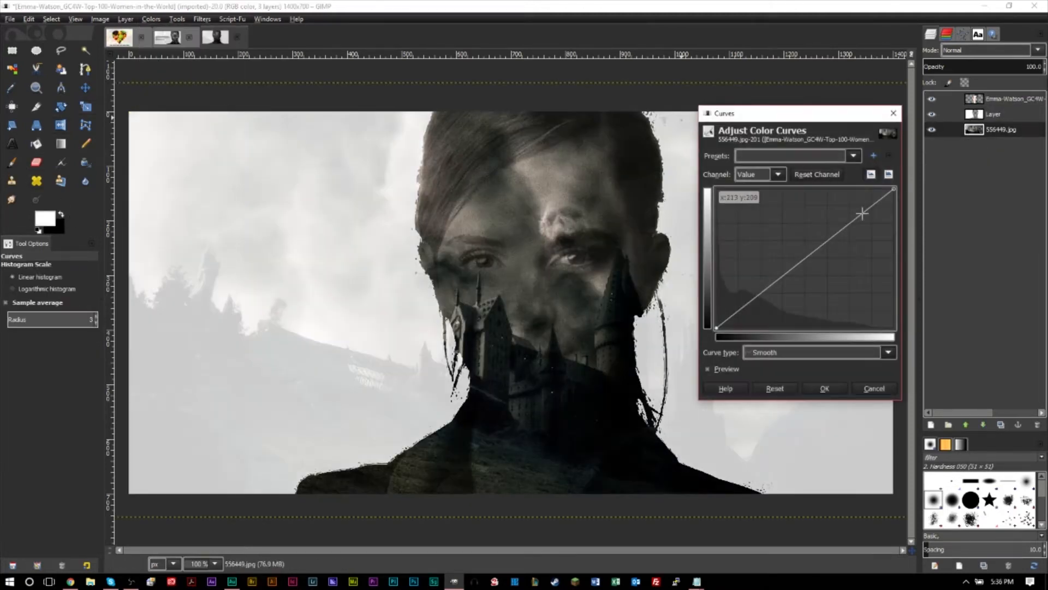
# - Finish the curve adjustment and flip through the open image tabs
pyautogui.moveTo(862, 213); pyautogui.dragTo(861, 200)
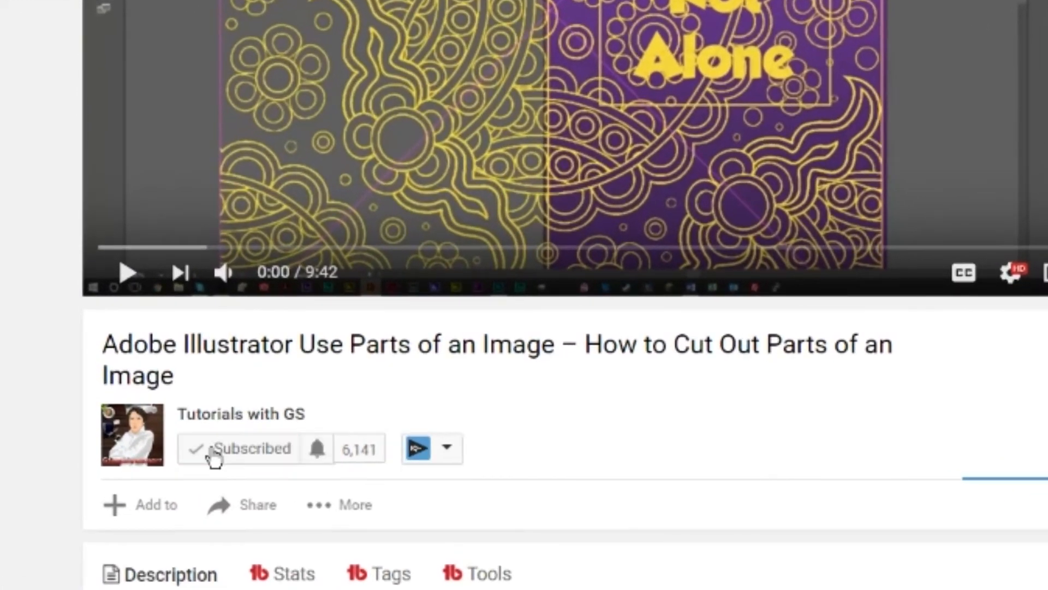
pyautogui.click(317, 448)
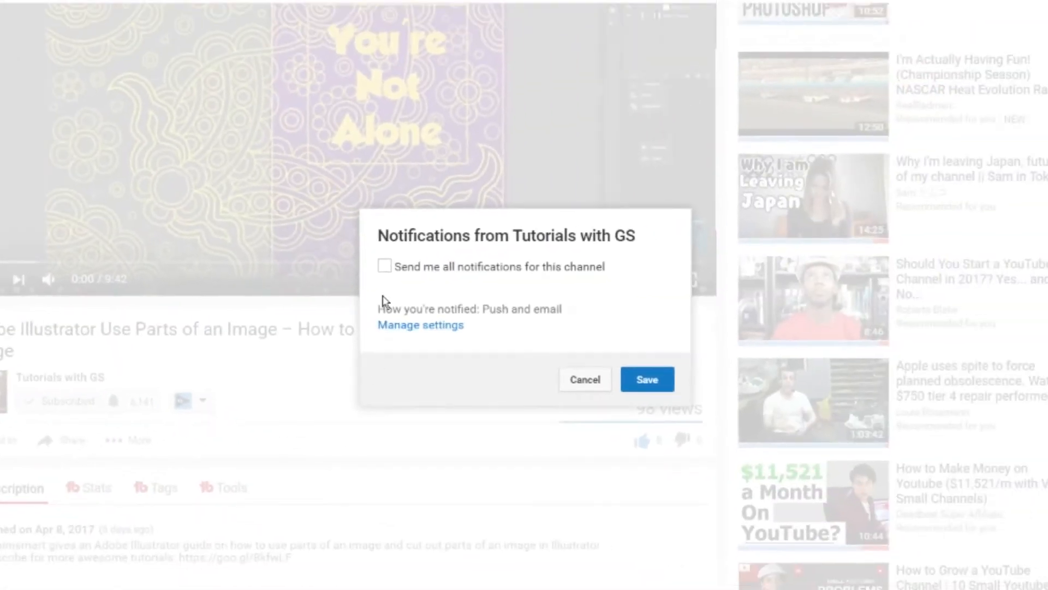
pyautogui.click(583, 379)
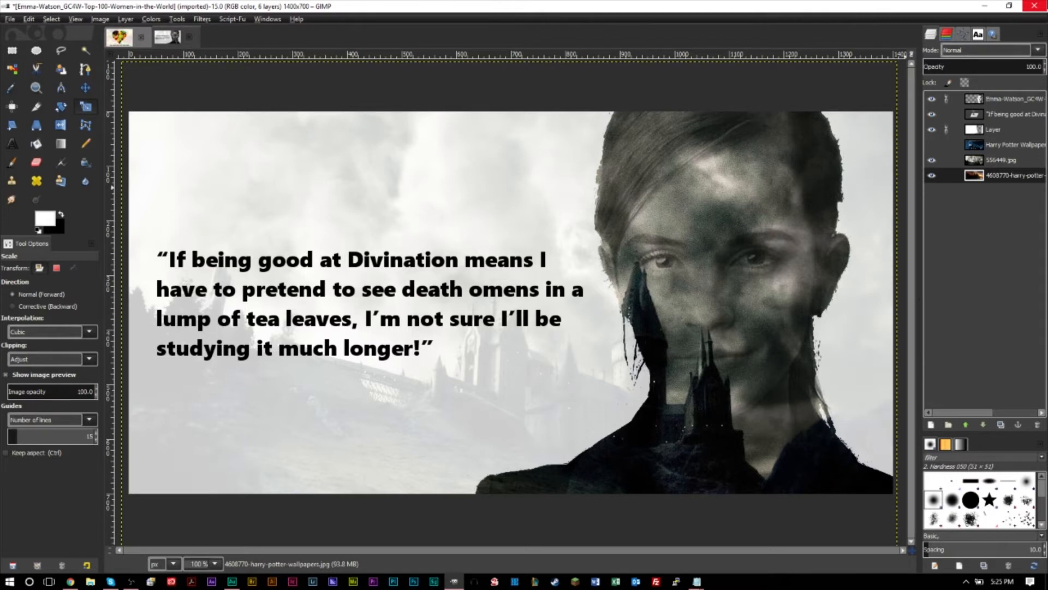
pyautogui.moveTo(661, 273)
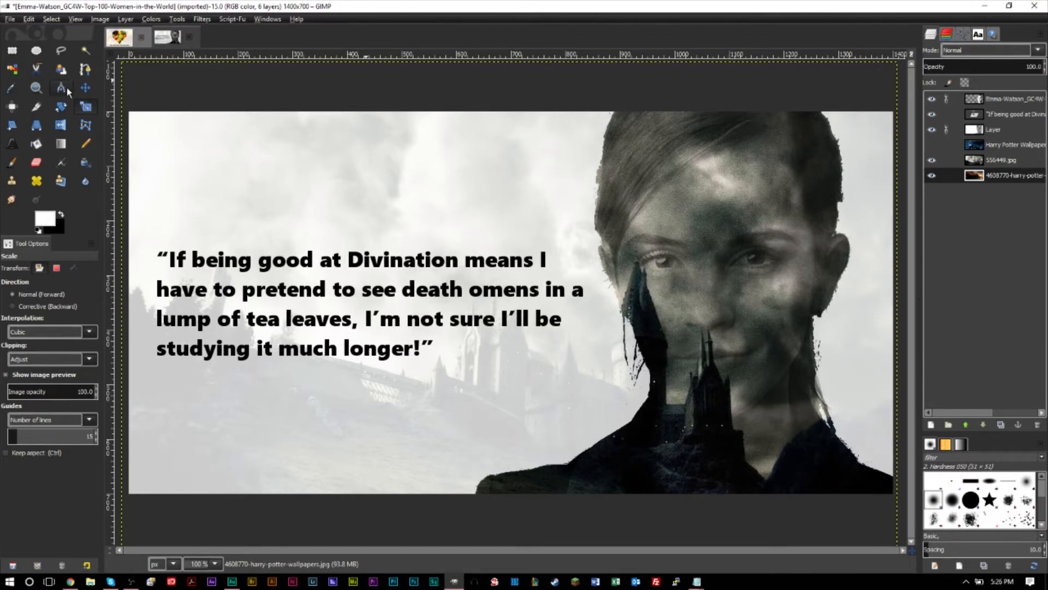
pyautogui.click(168, 37)
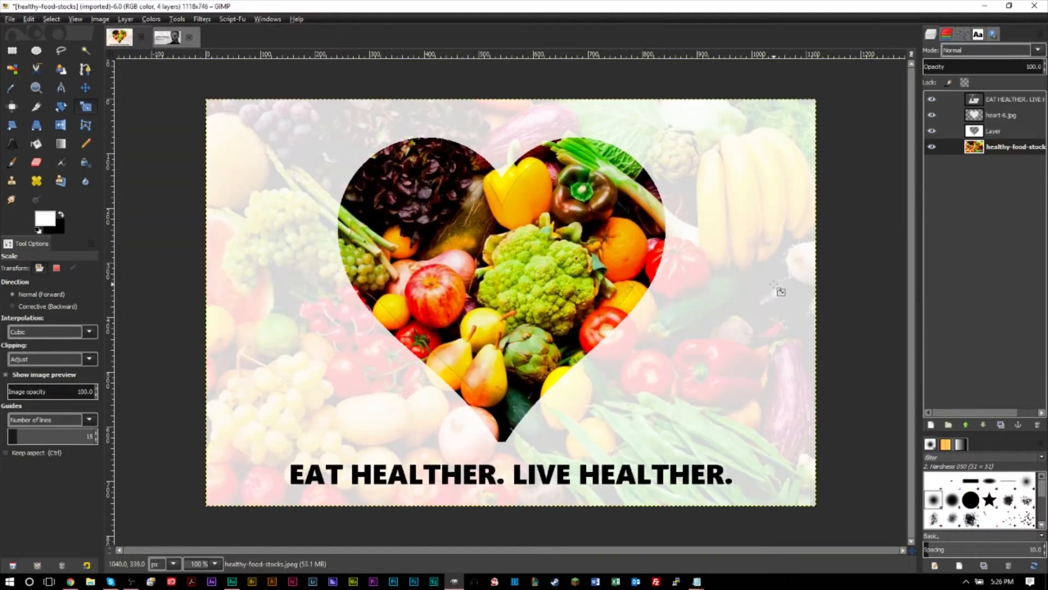
pyautogui.moveTo(780, 288)
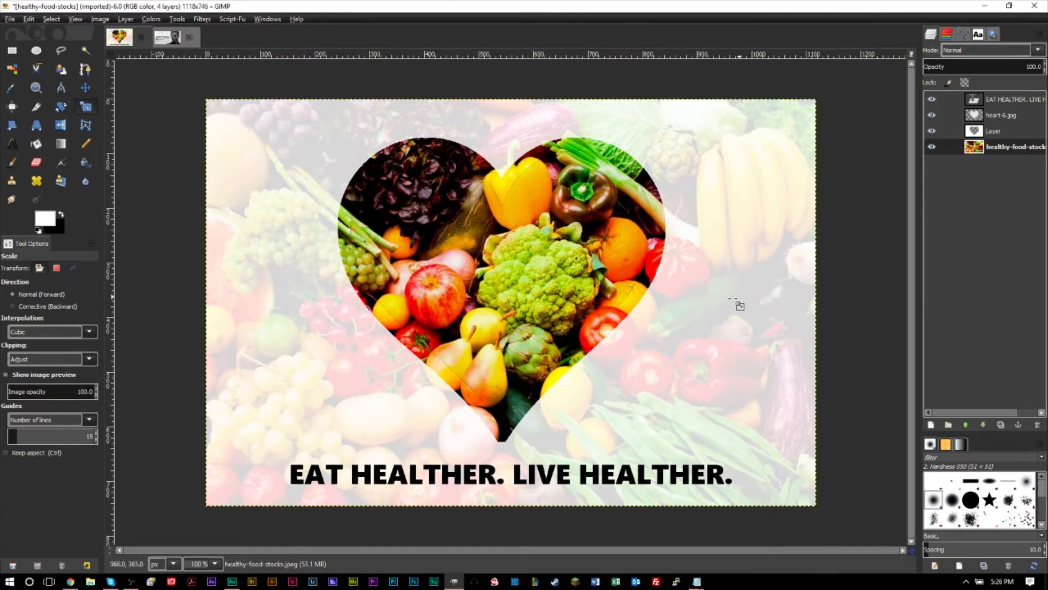
pyautogui.moveTo(743, 204)
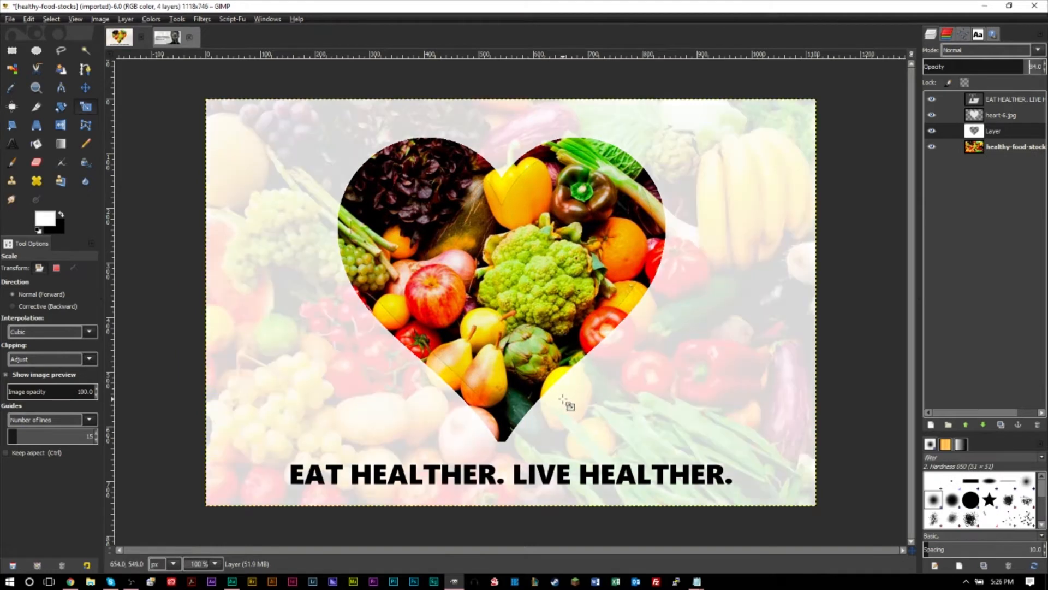
pyautogui.moveTo(194, 186)
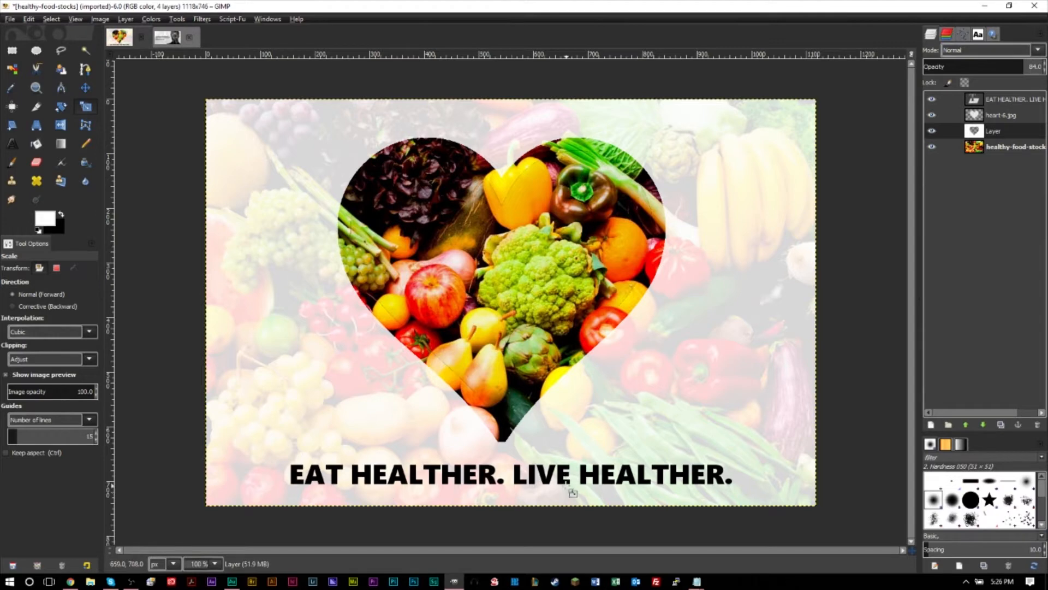
pyautogui.click(167, 37)
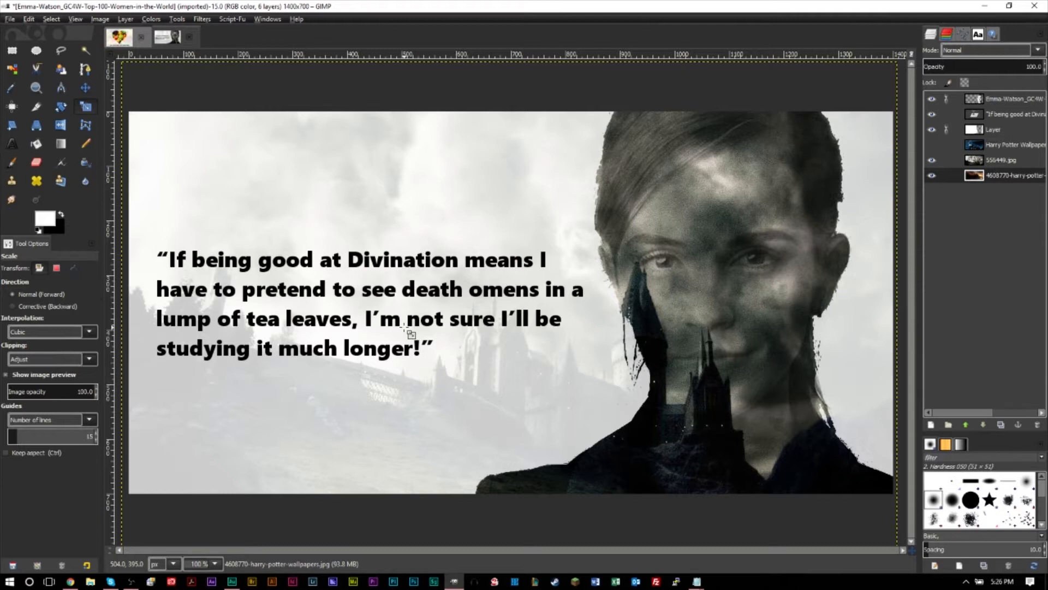
# - Scale the portrait photo to 1400 × 700 pixels via Image > Scale Image
pyautogui.click(215, 37)
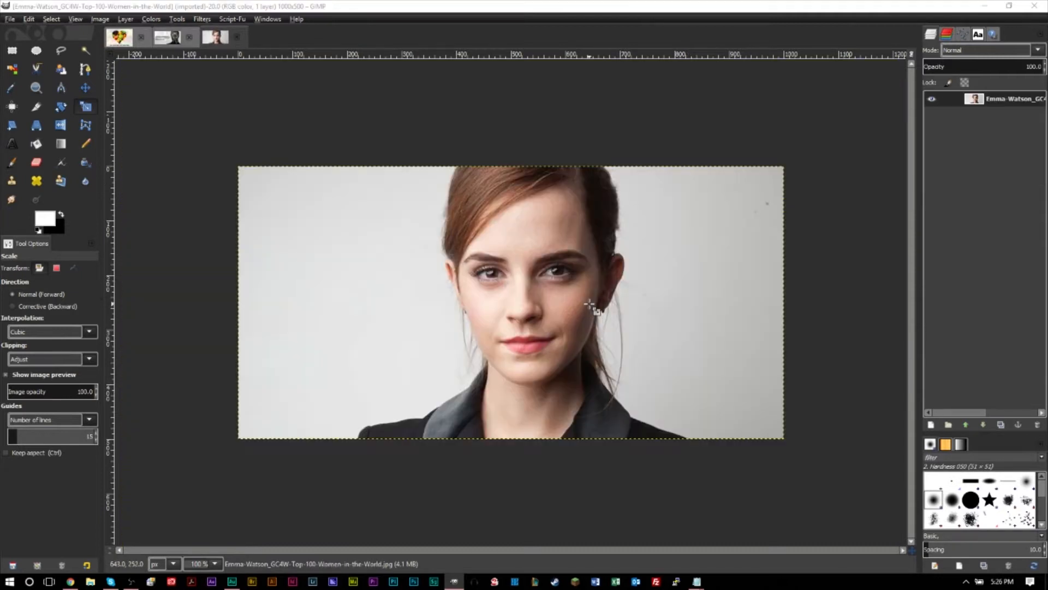
pyautogui.moveTo(484, 288)
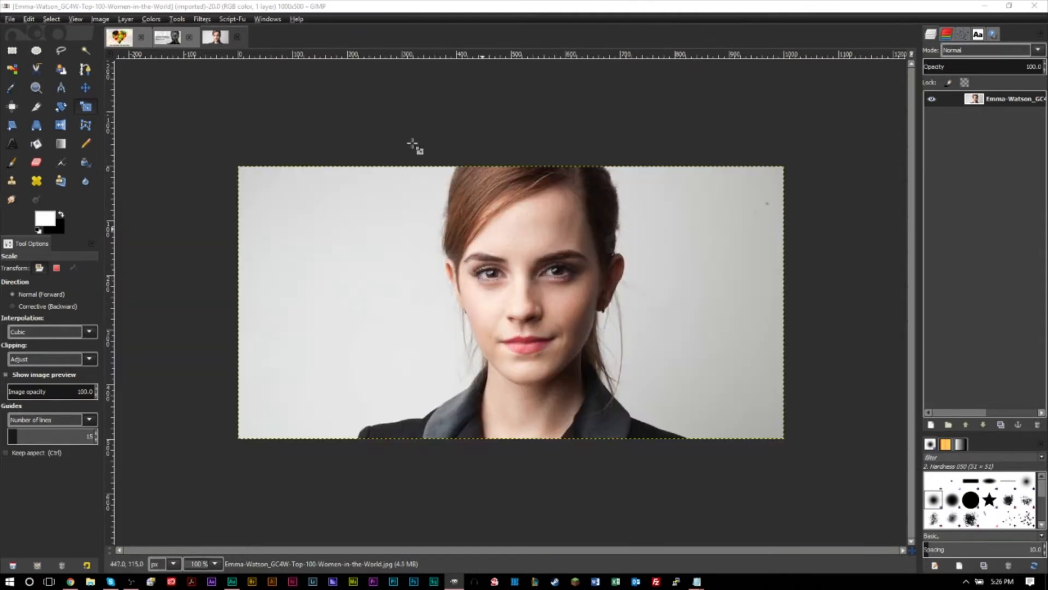
pyautogui.click(99, 19)
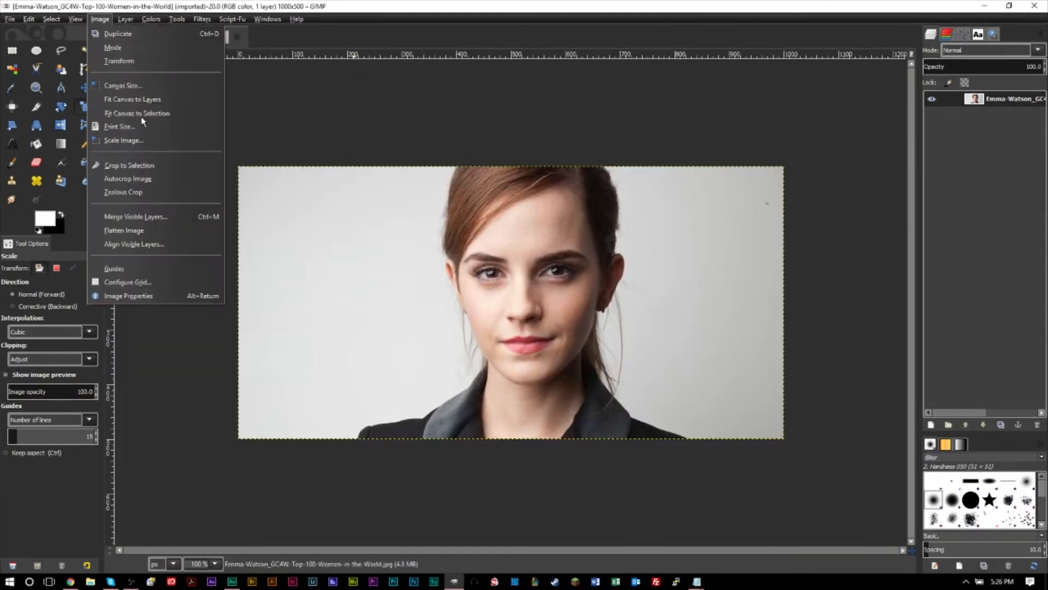
pyautogui.click(124, 140)
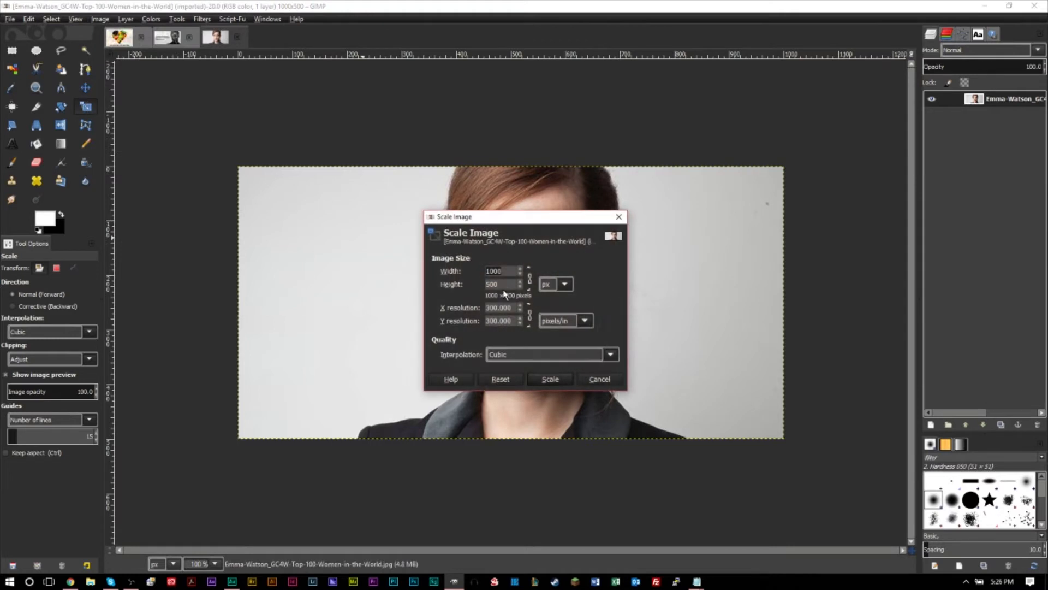
pyautogui.write('700')
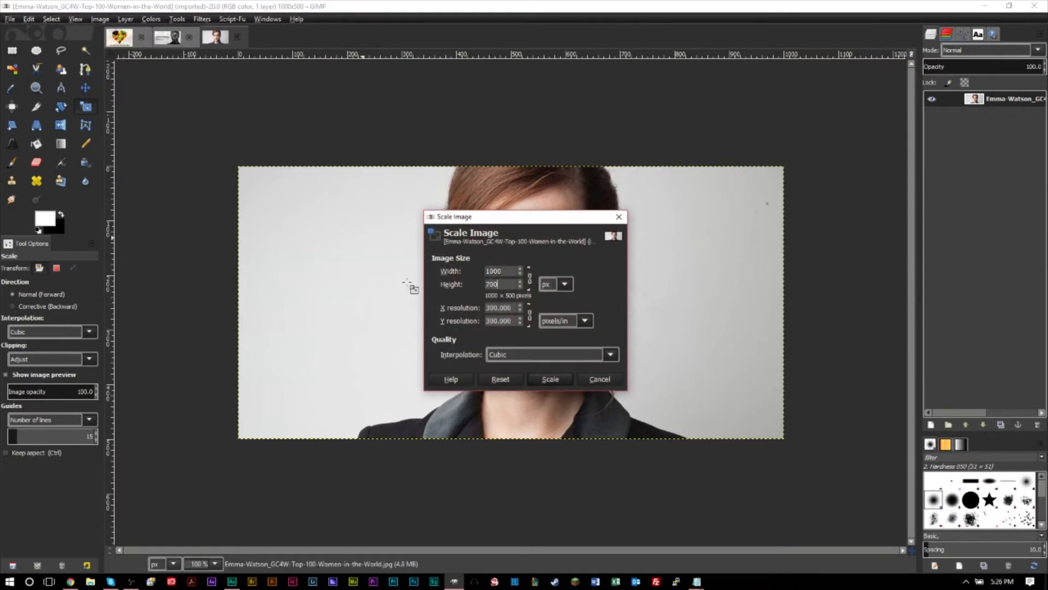
pyautogui.click(550, 379)
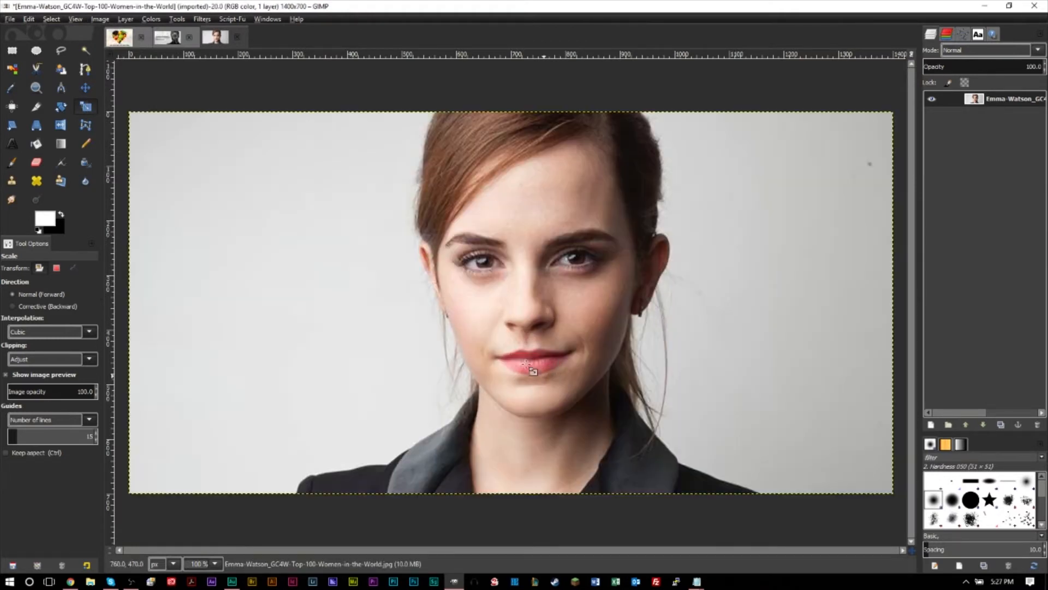
pyautogui.moveTo(719, 261)
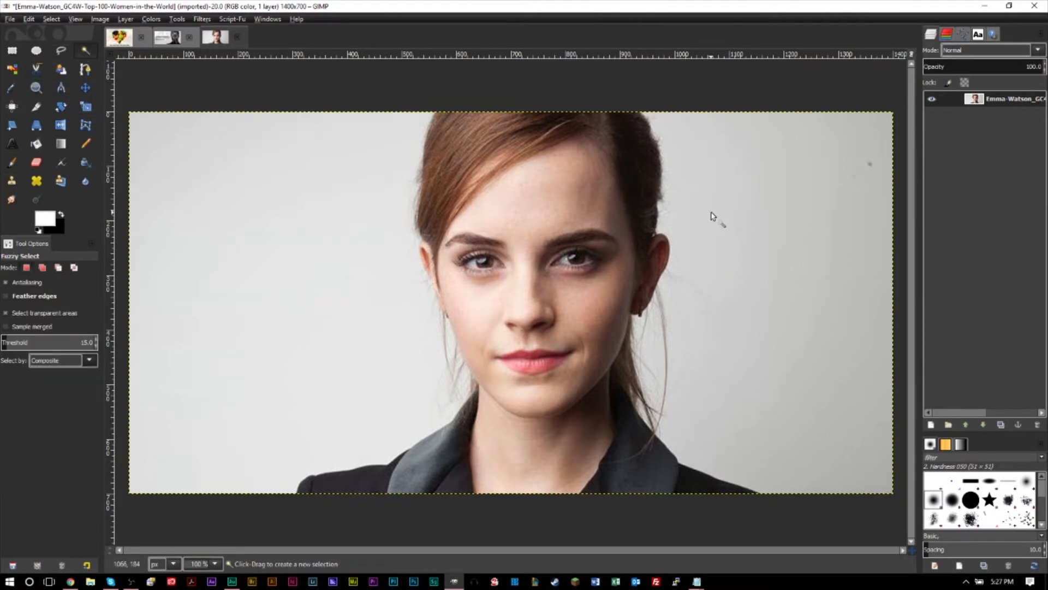
# - Fuzzy-select the grey background, add an alpha channel and cut it to transparency
pyautogui.click(762, 225)
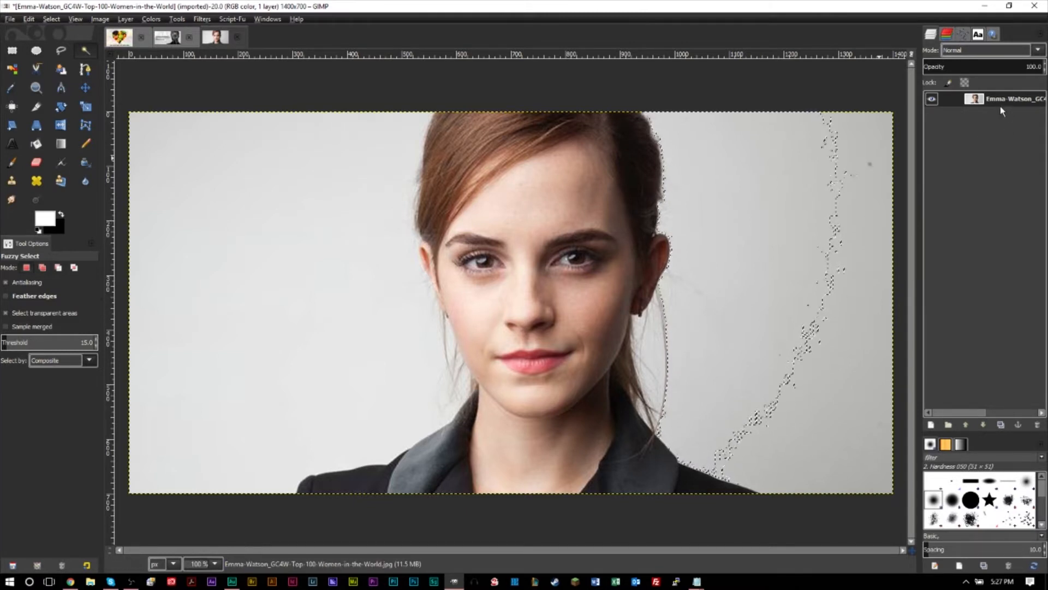
pyautogui.rightClick(996, 98)
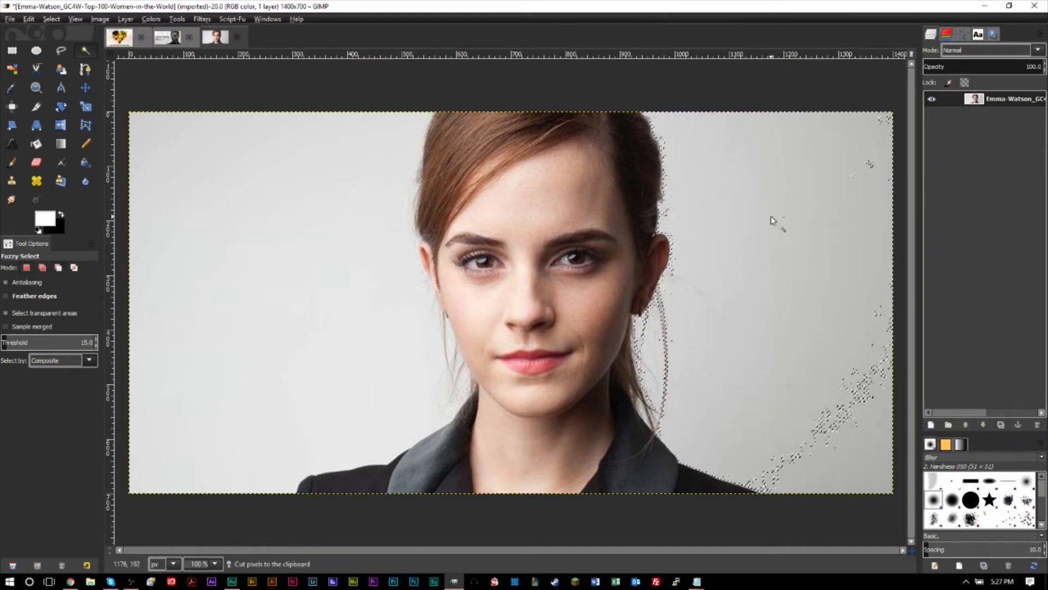
pyautogui.click(689, 318)
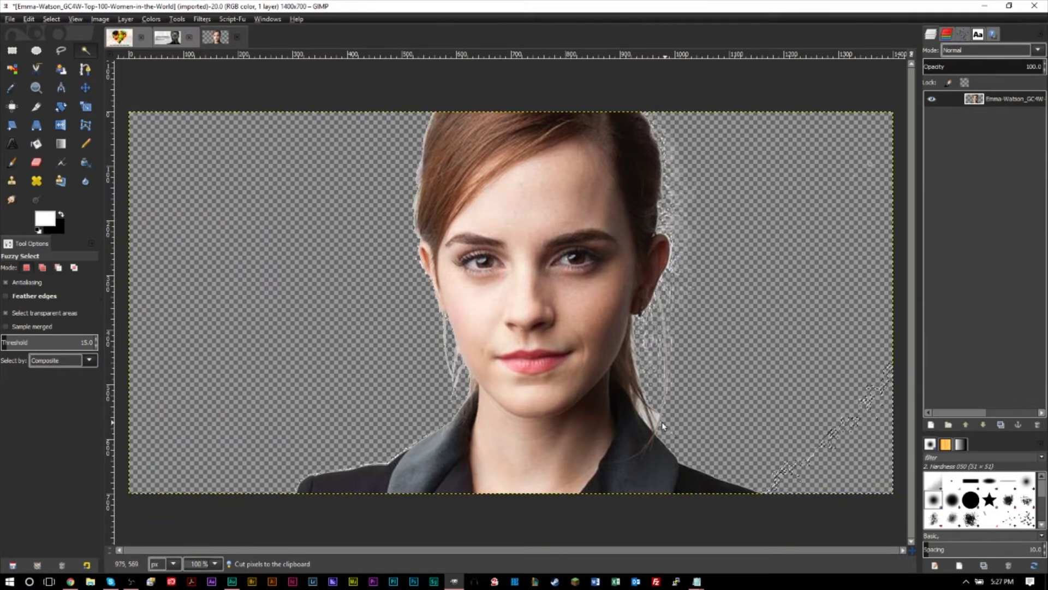
pyautogui.moveTo(658, 422)
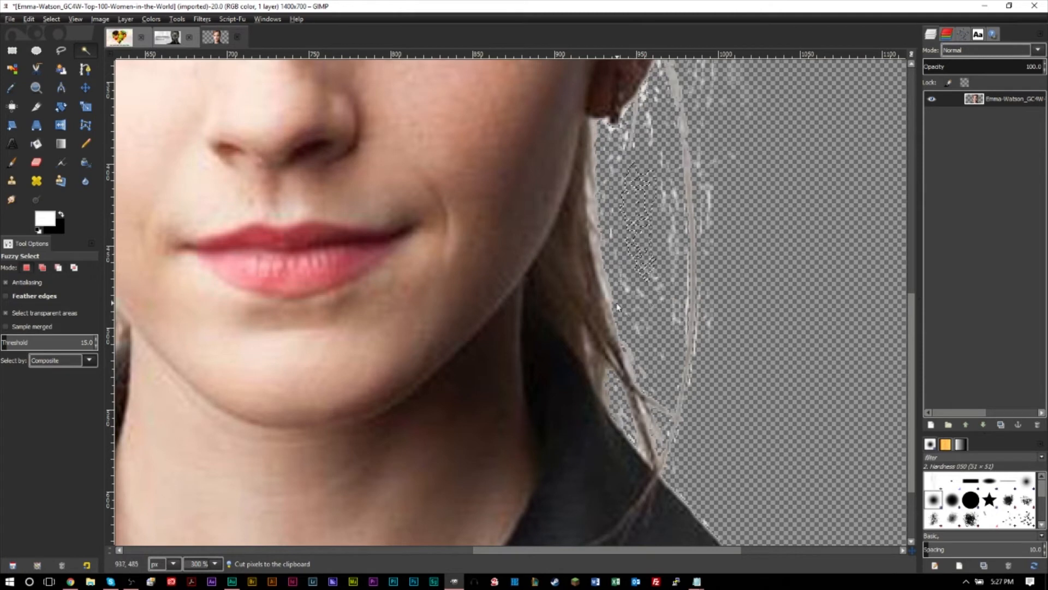
pyautogui.moveTo(620, 162)
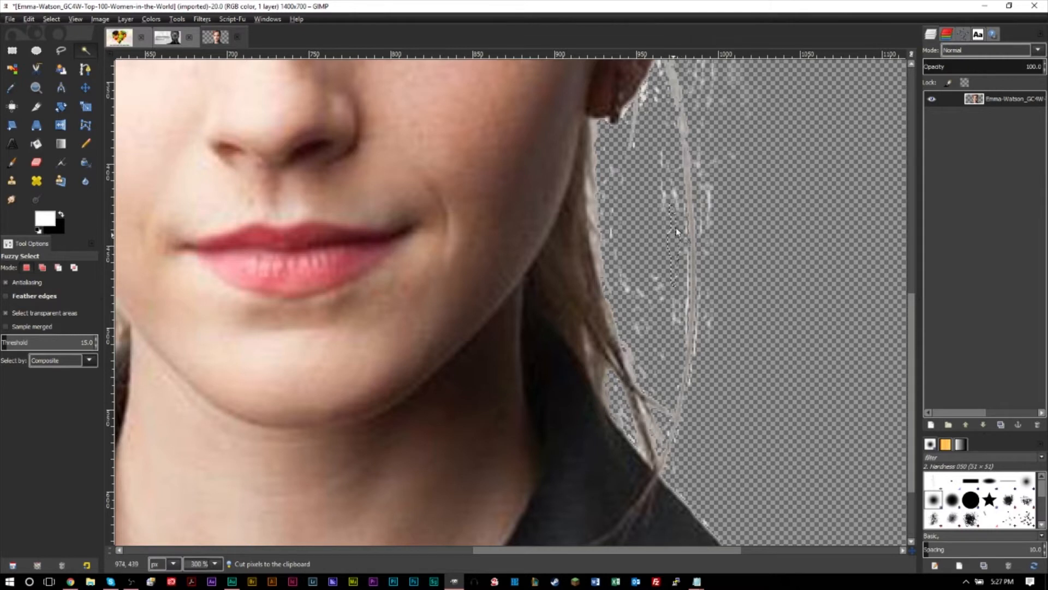
# - Erase the leftover grey specks beside the hair strands on the right
pyautogui.click(673, 204)
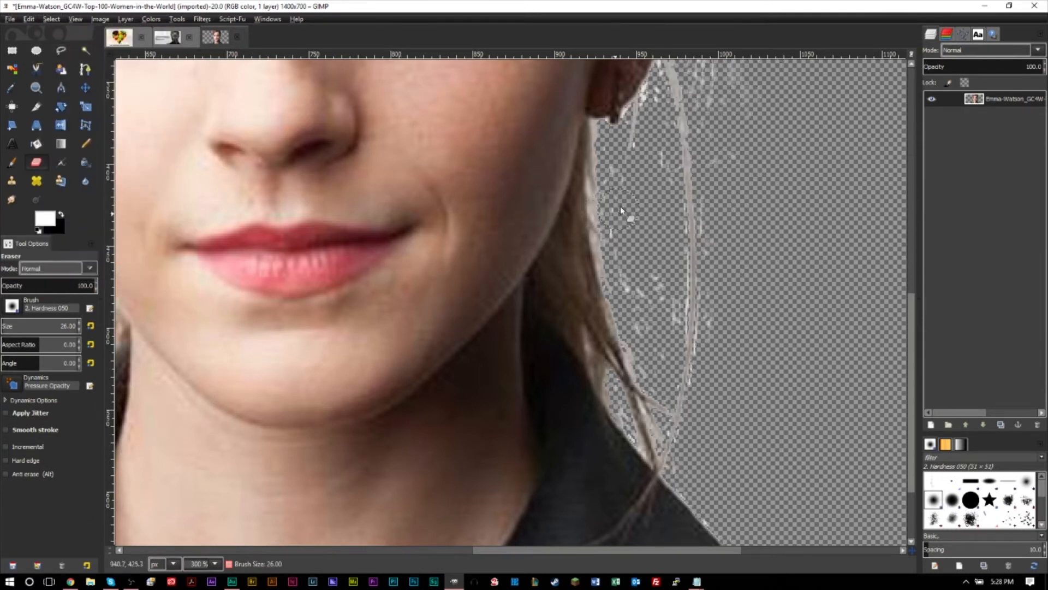
pyautogui.moveTo(618, 211); pyautogui.dragTo(649, 318)
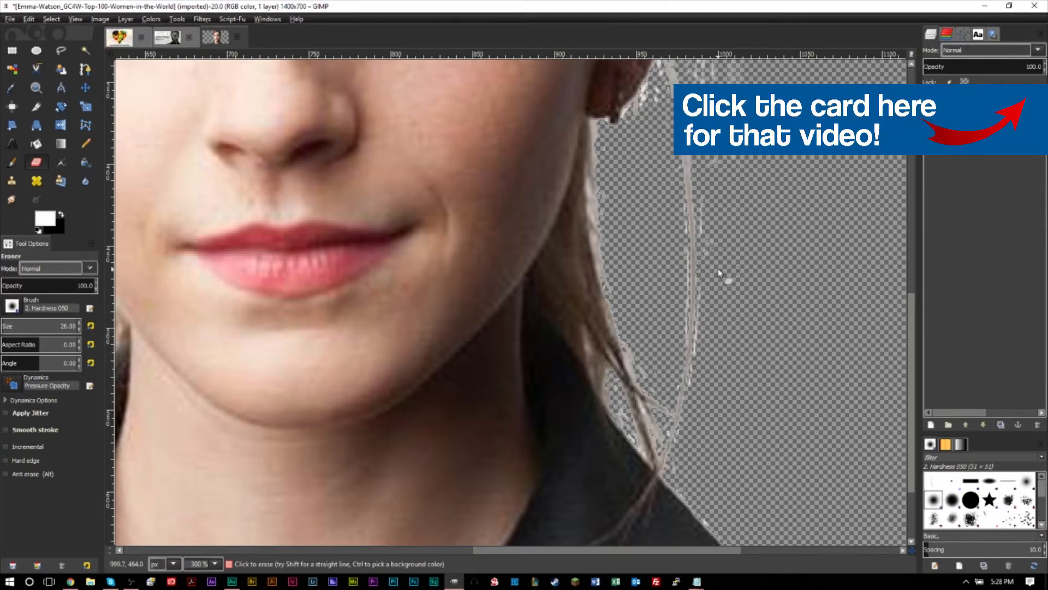
pyautogui.moveTo(729, 177)
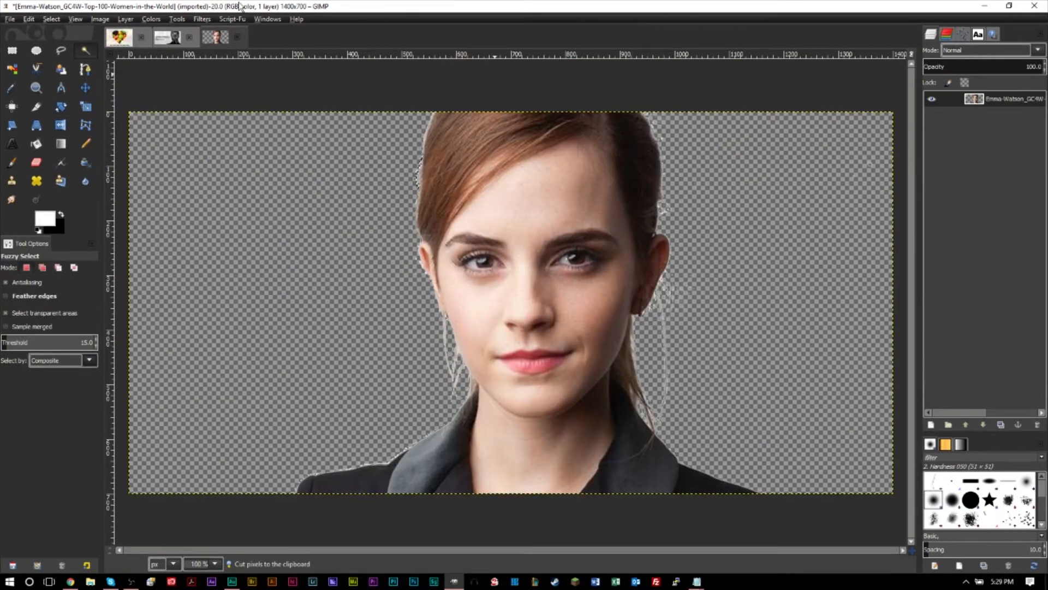
# - Add a white-filled layer beneath the portrait and erase a stray speck top right
pyautogui.click(52, 19)
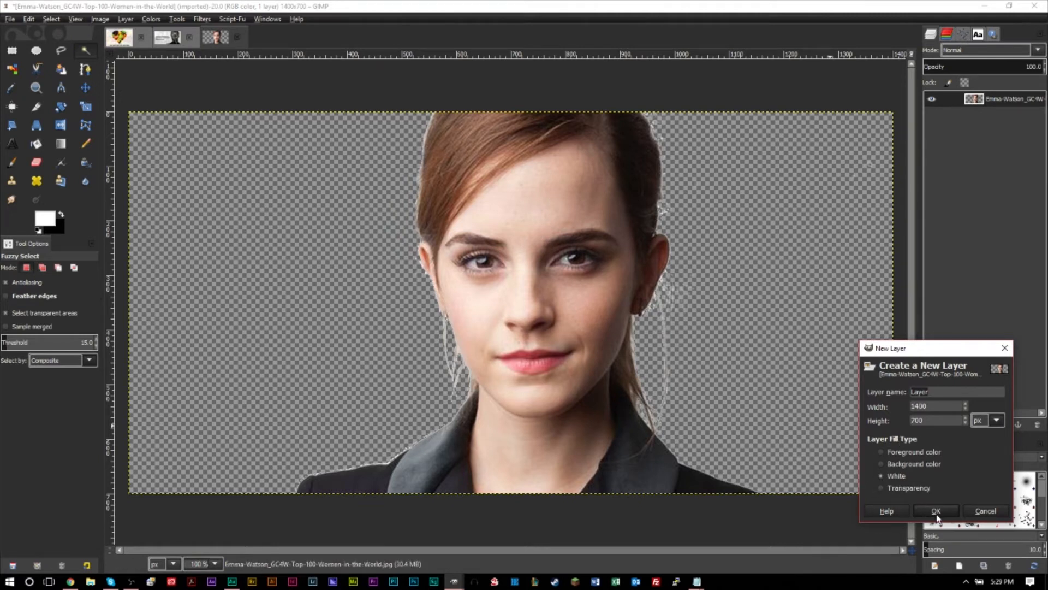
pyautogui.click(936, 509)
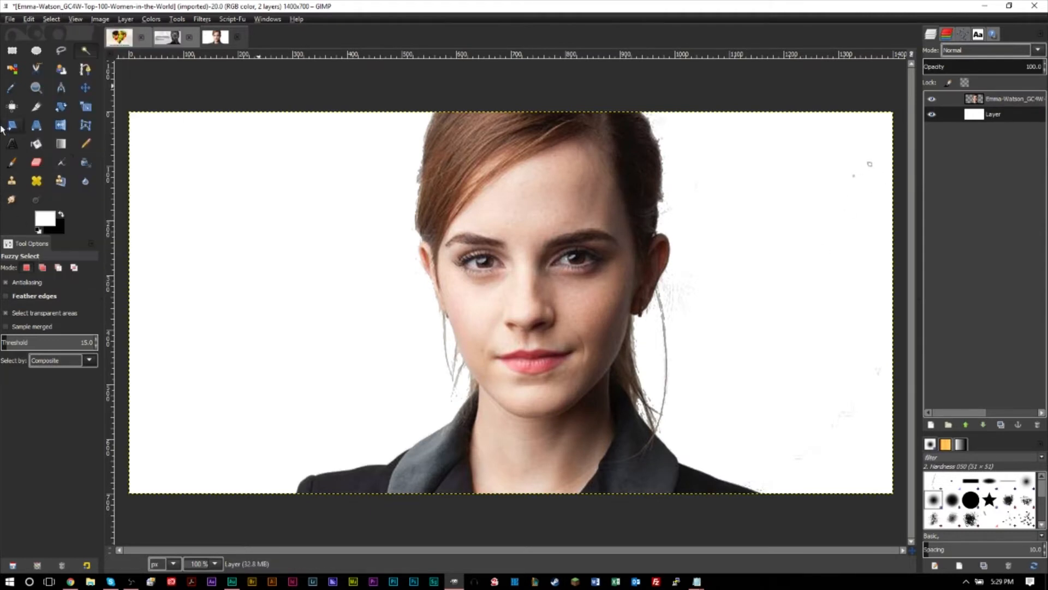
pyautogui.click(36, 163)
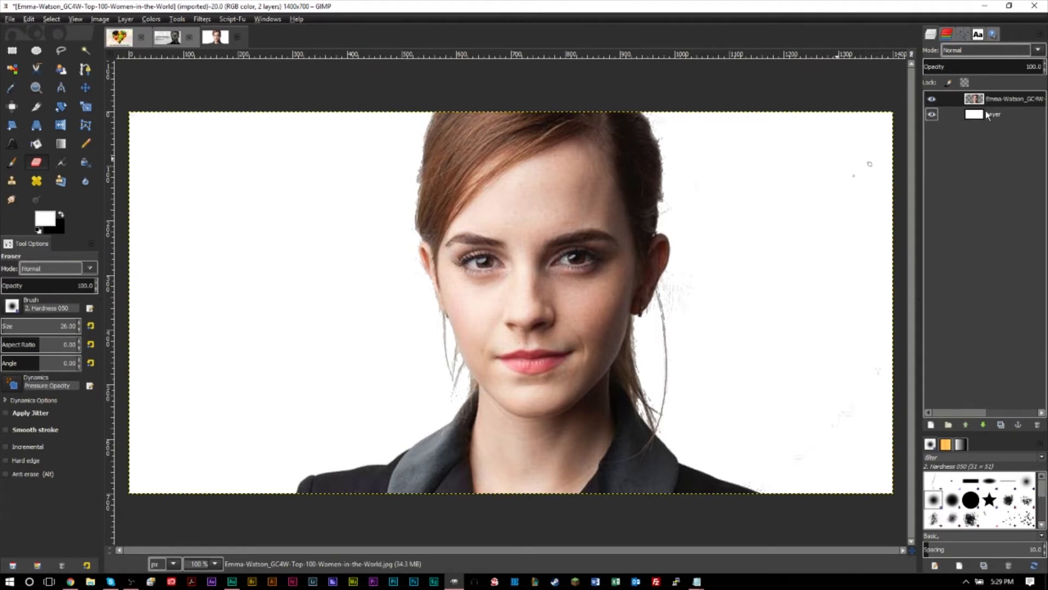
pyautogui.moveTo(879, 158)
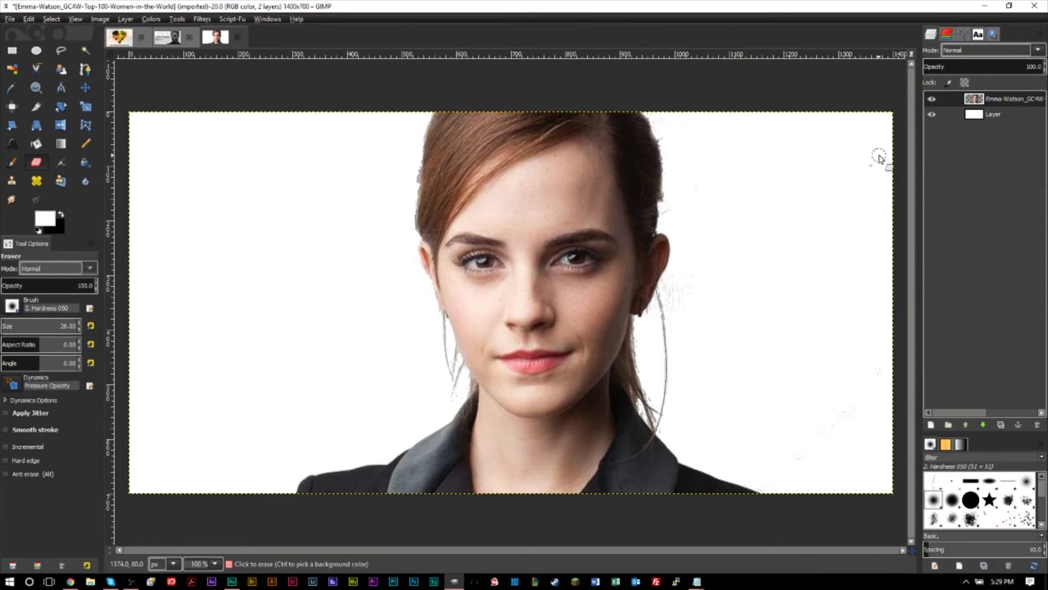
pyautogui.moveTo(755, 450)
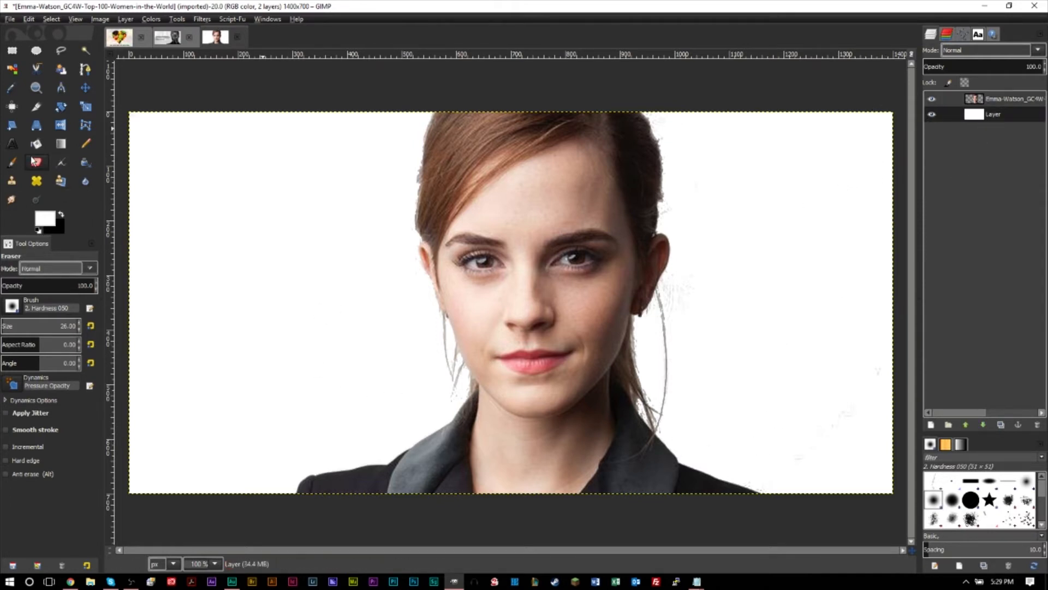
# - Bucket-fill the background black, then erase the exposed fringe pixels around the hair
pyautogui.click(36, 143)
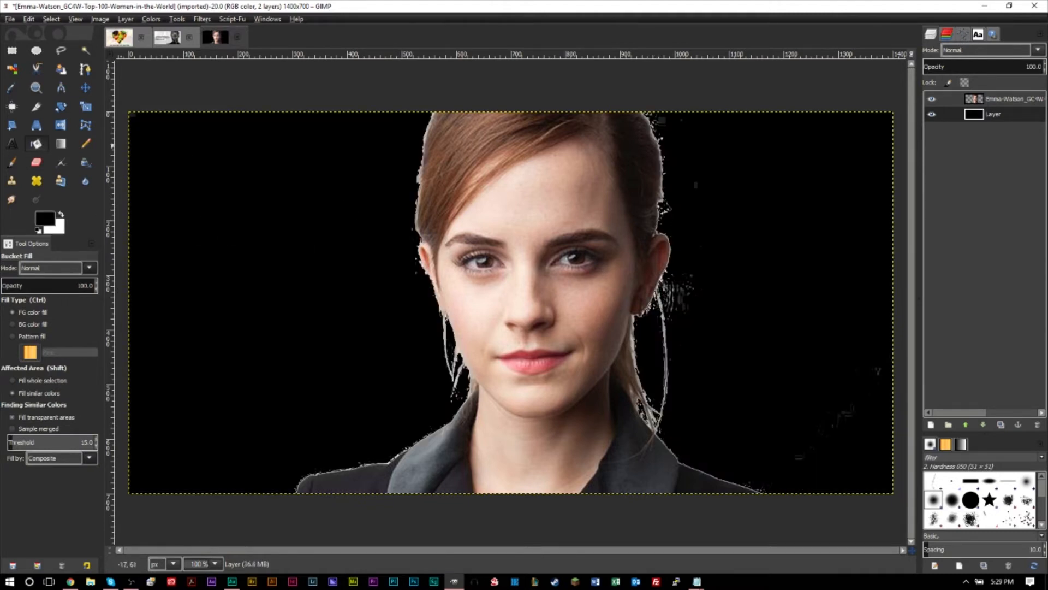
pyautogui.click(36, 162)
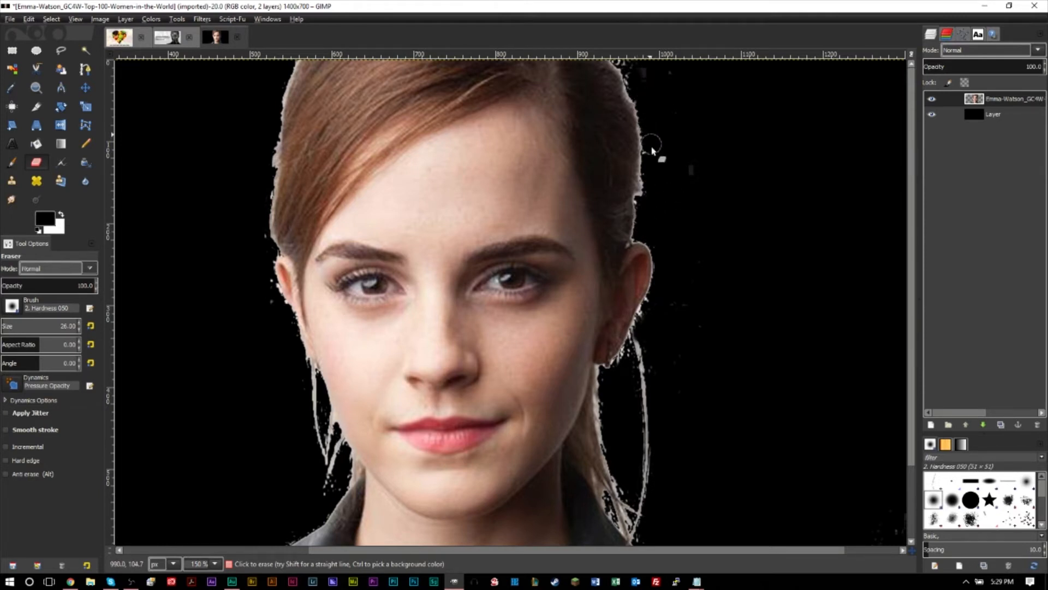
pyautogui.moveTo(655, 167)
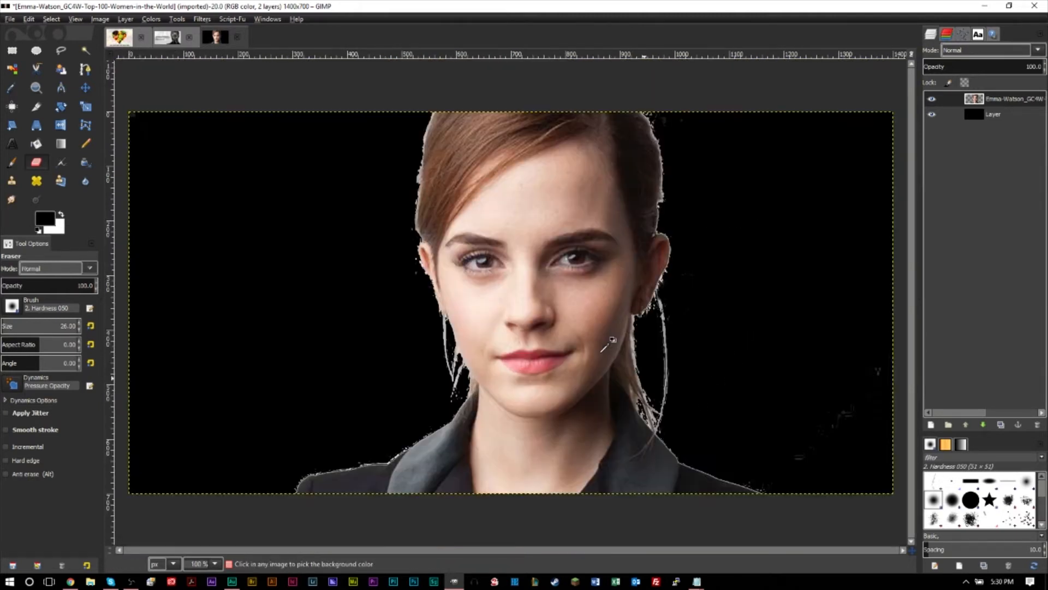
pyautogui.moveTo(766, 428)
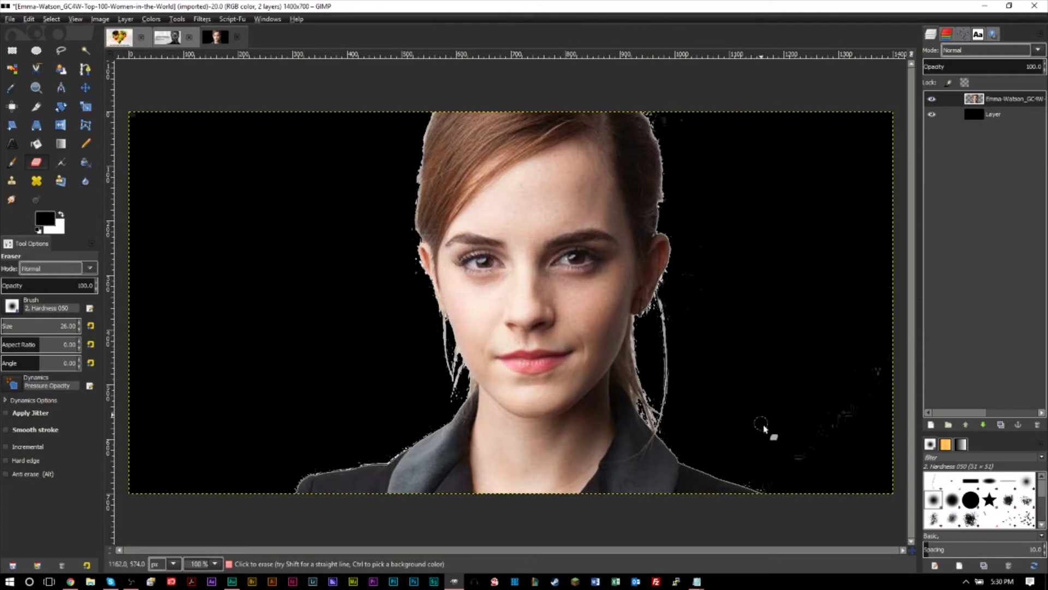
pyautogui.moveTo(642, 311)
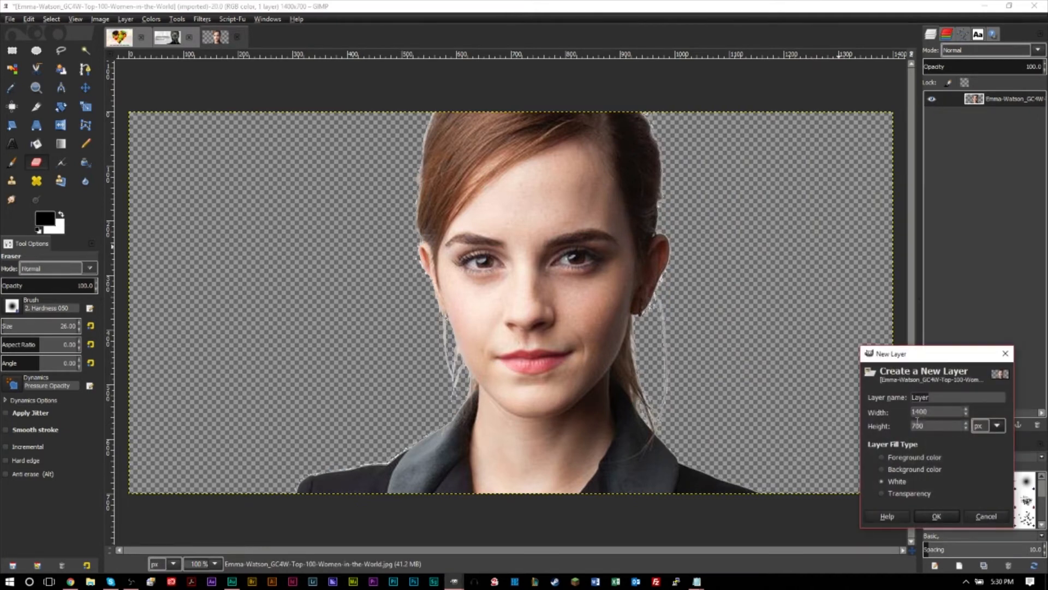
# - Create a fresh white-filled layer beneath the cut-out portrait
pyautogui.click(936, 516)
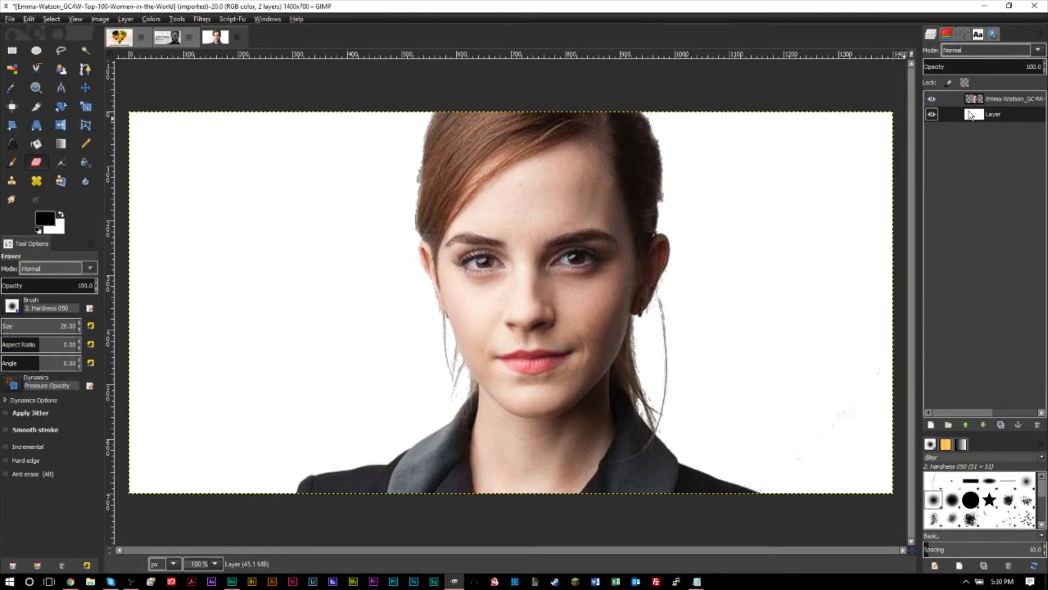
# - Cut a portrait-shaped hole in the white layer via Alpha to Selection, then brush stray specks white
pyautogui.click(1017, 98)
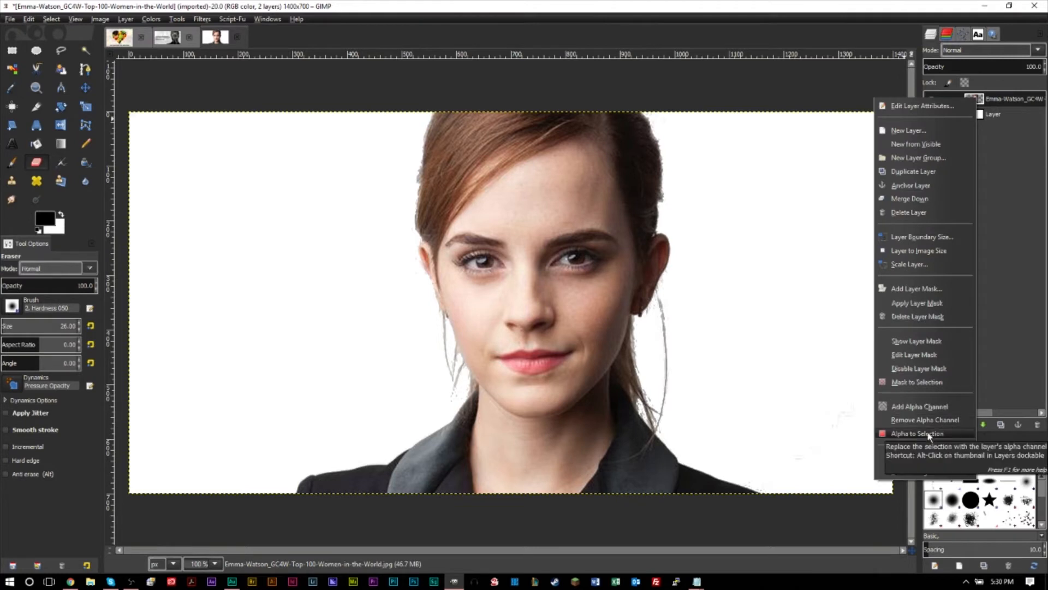
pyautogui.click(919, 434)
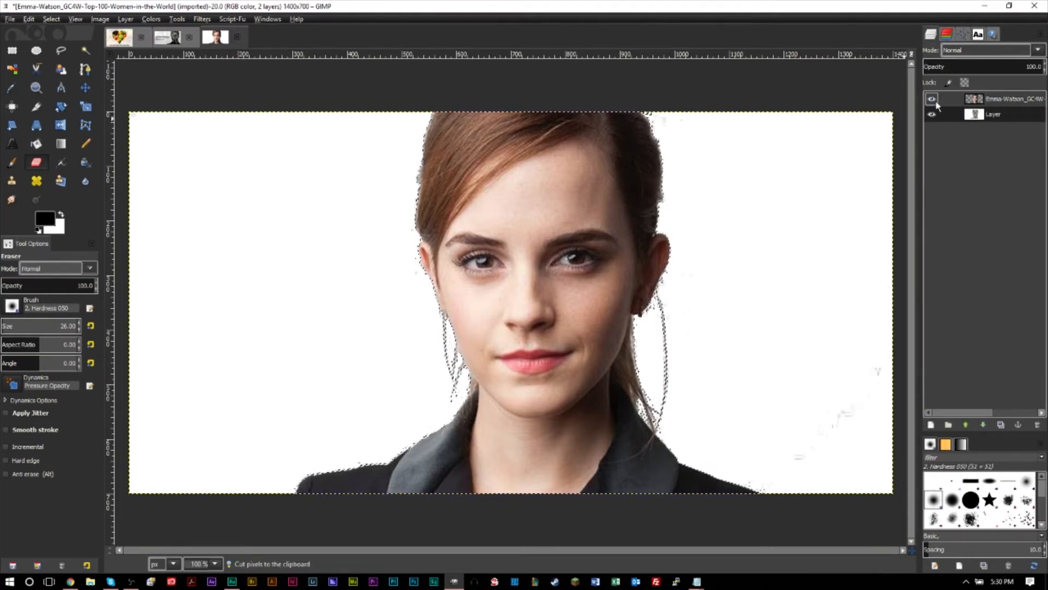
pyautogui.click(931, 99)
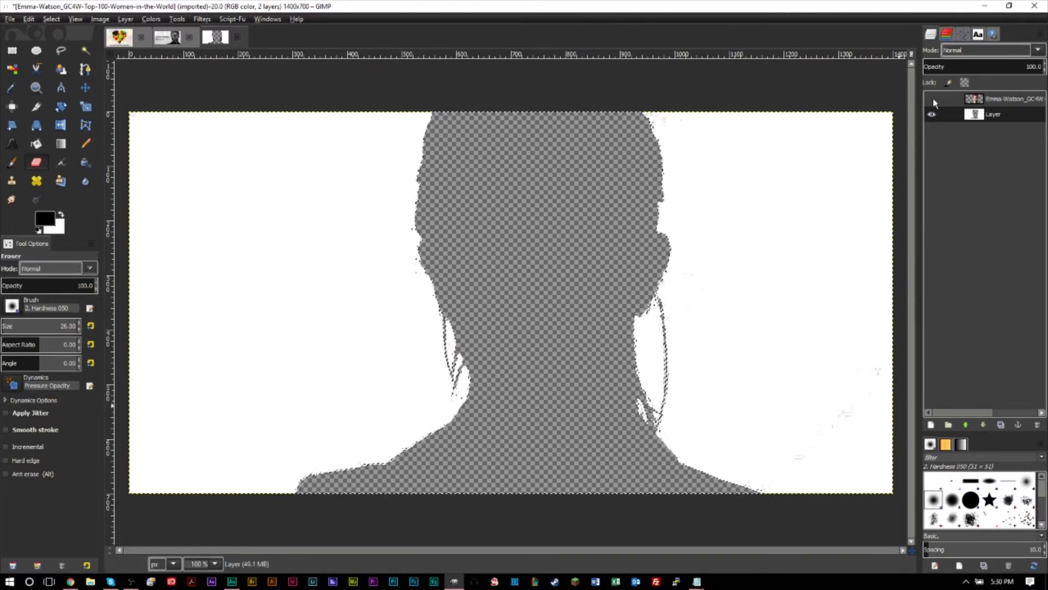
pyautogui.click(931, 98)
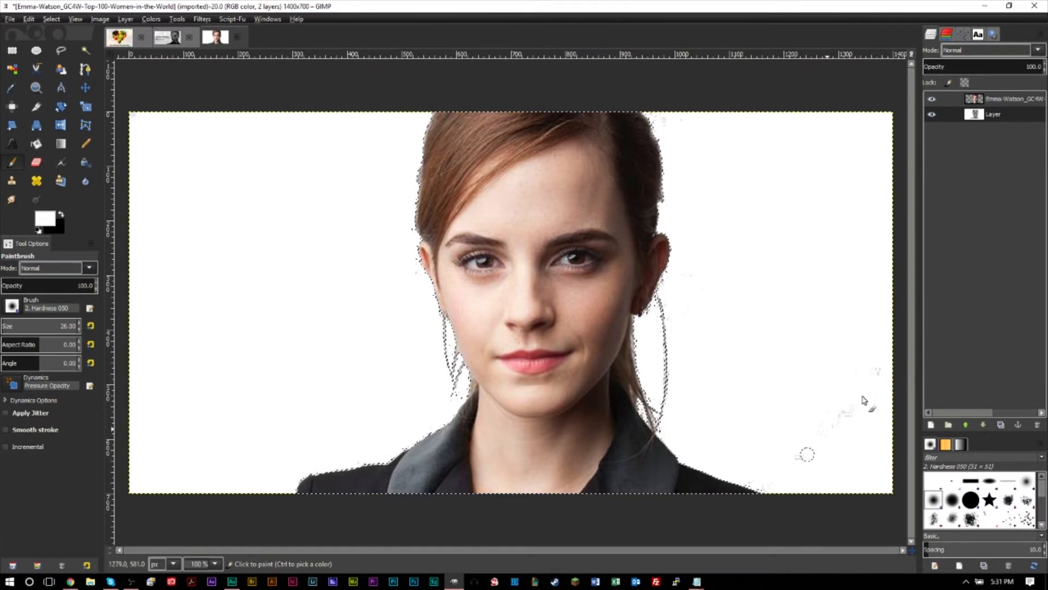
pyautogui.moveTo(826, 454)
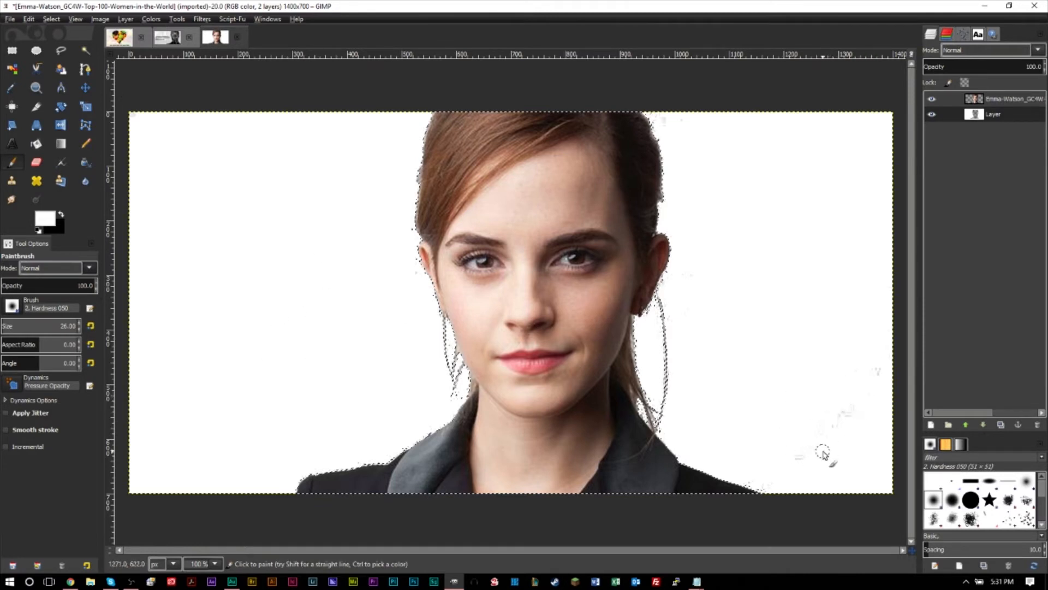
pyautogui.click(52, 18)
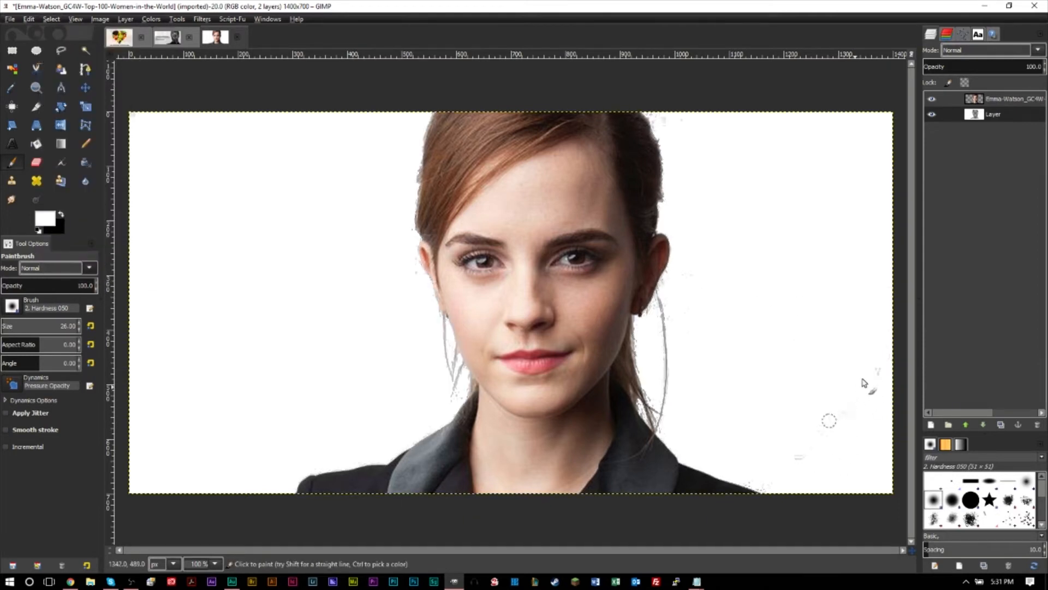
pyautogui.moveTo(877, 390)
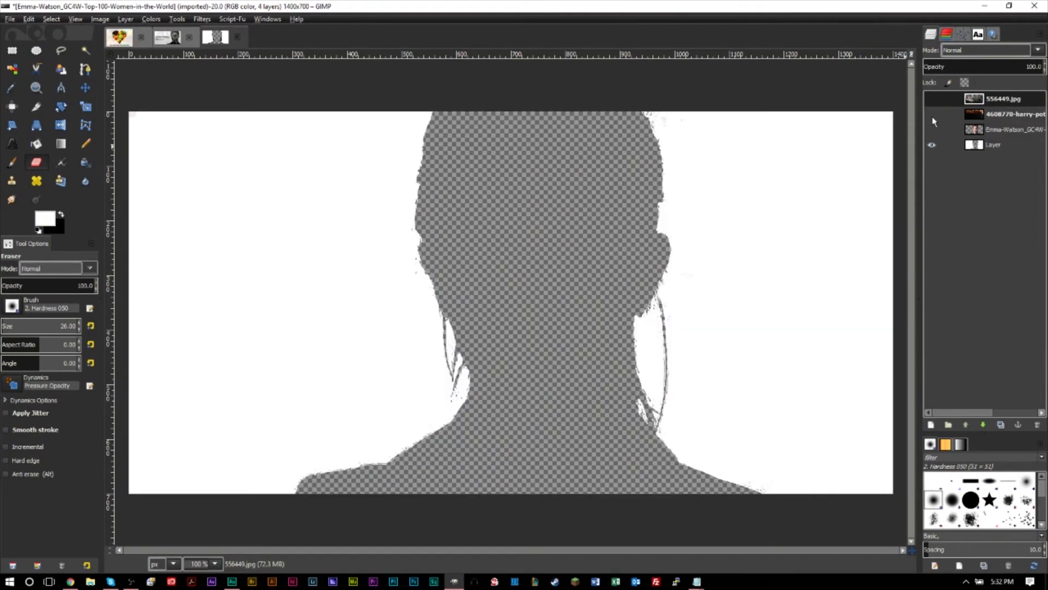
# - Show the 556449.jpg castle layer and shrink it with the Scale tool to fit the canvas
pyautogui.click(931, 99)
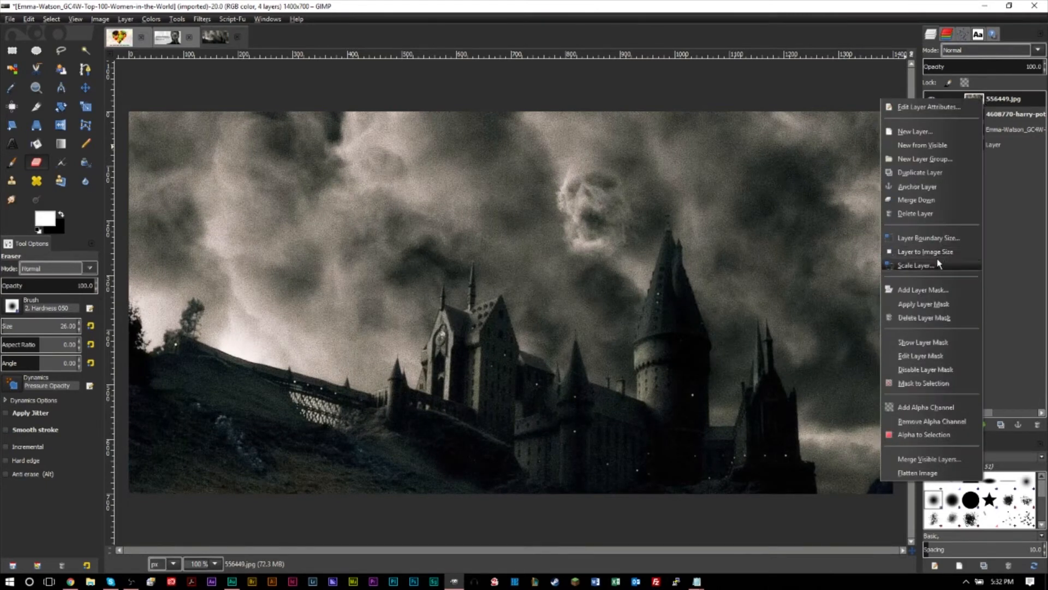
pyautogui.click(916, 265)
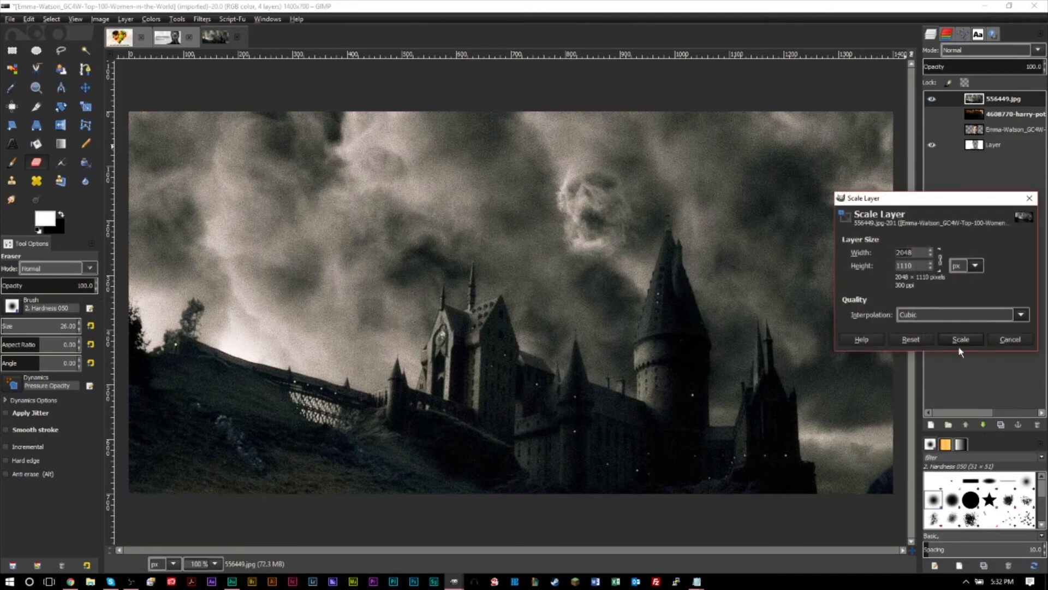
pyautogui.click(960, 339)
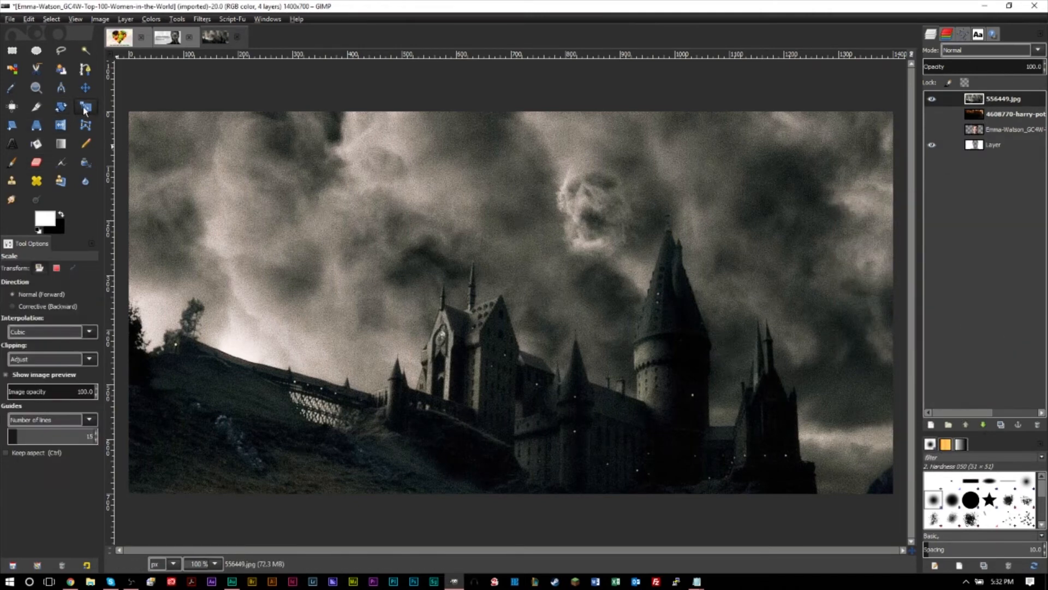
pyautogui.click(86, 106)
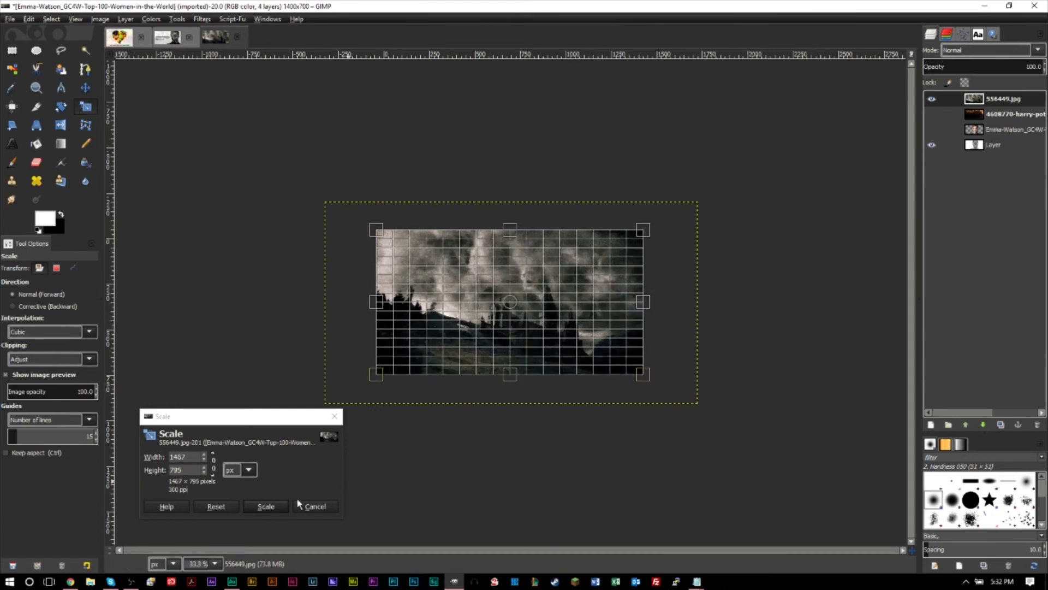
pyautogui.click(266, 506)
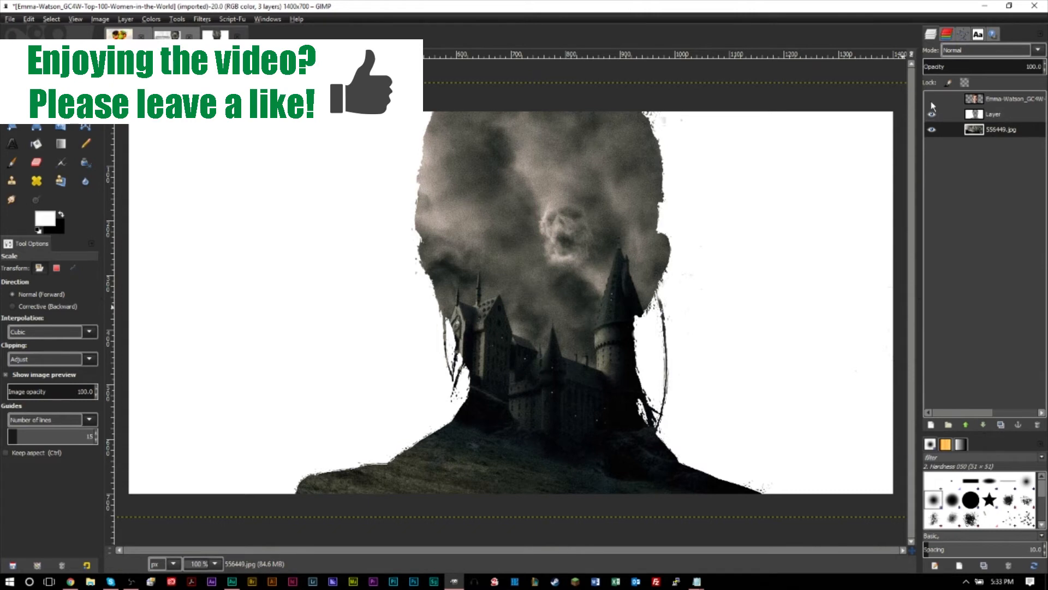
# - Show the portrait layer and set its mode to Multiply over the castle
pyautogui.click(932, 98)
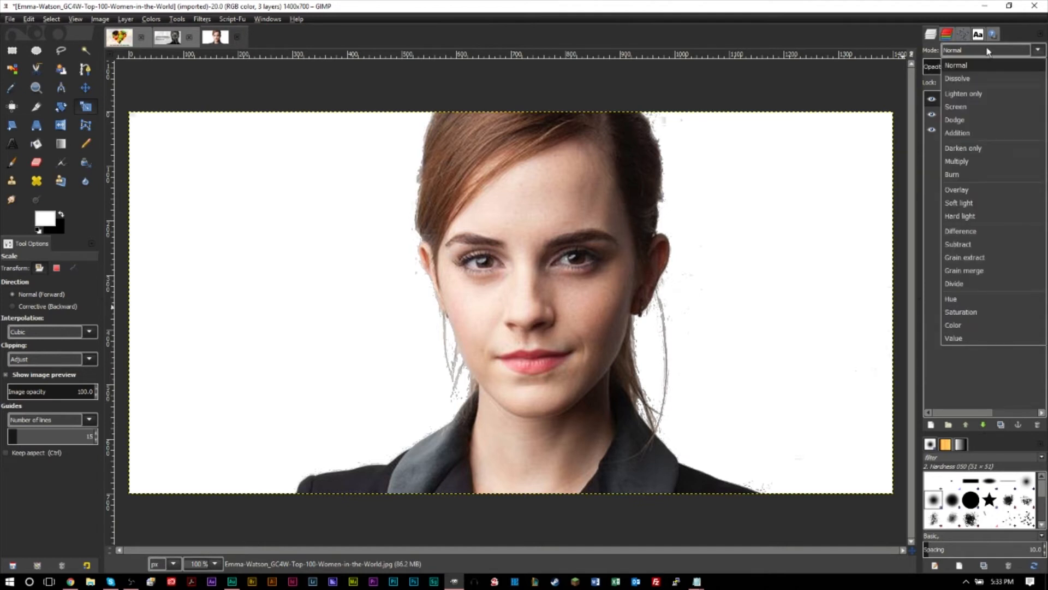
pyautogui.click(957, 160)
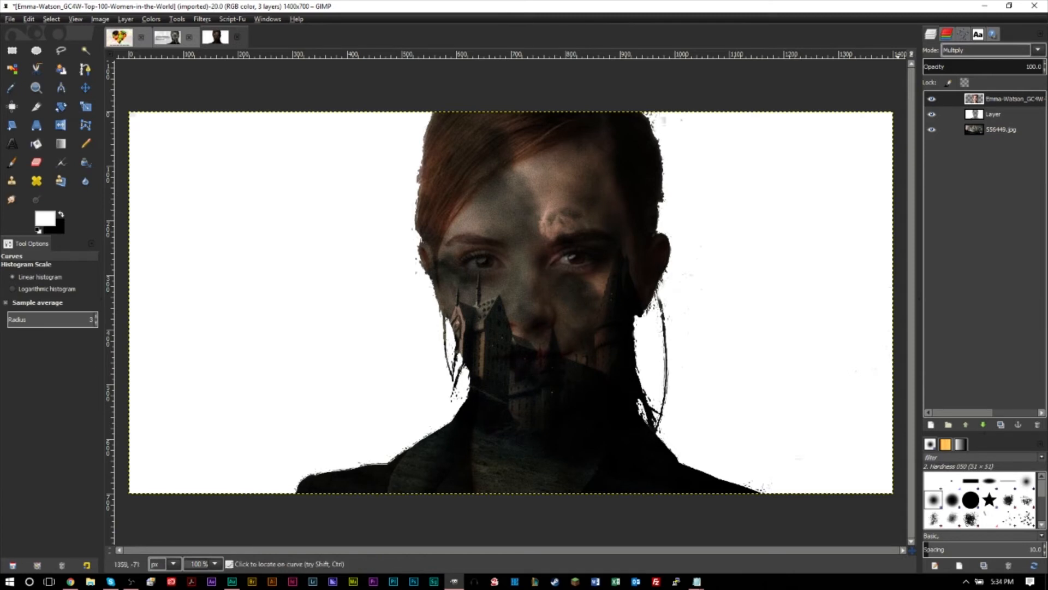
# - Desaturate the portrait layer to grayscale using Lightness
pyautogui.click(151, 18)
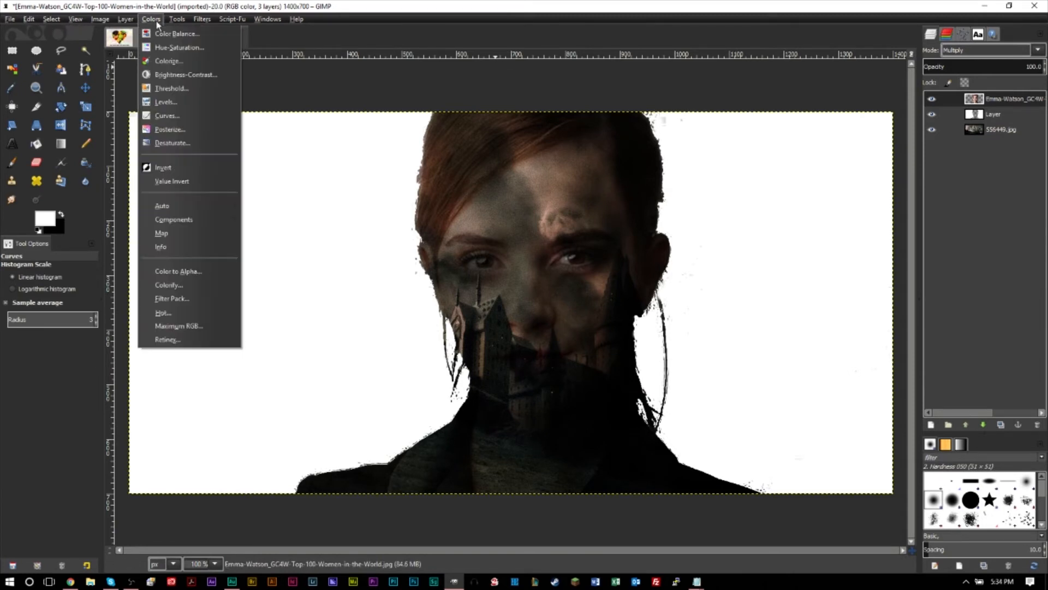
pyautogui.click(172, 142)
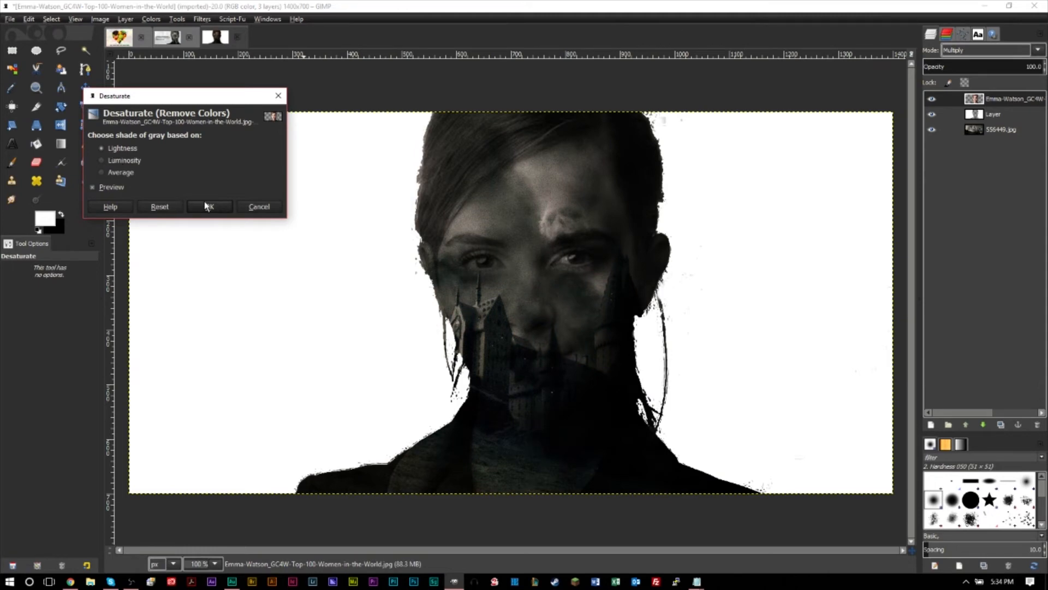
pyautogui.click(209, 206)
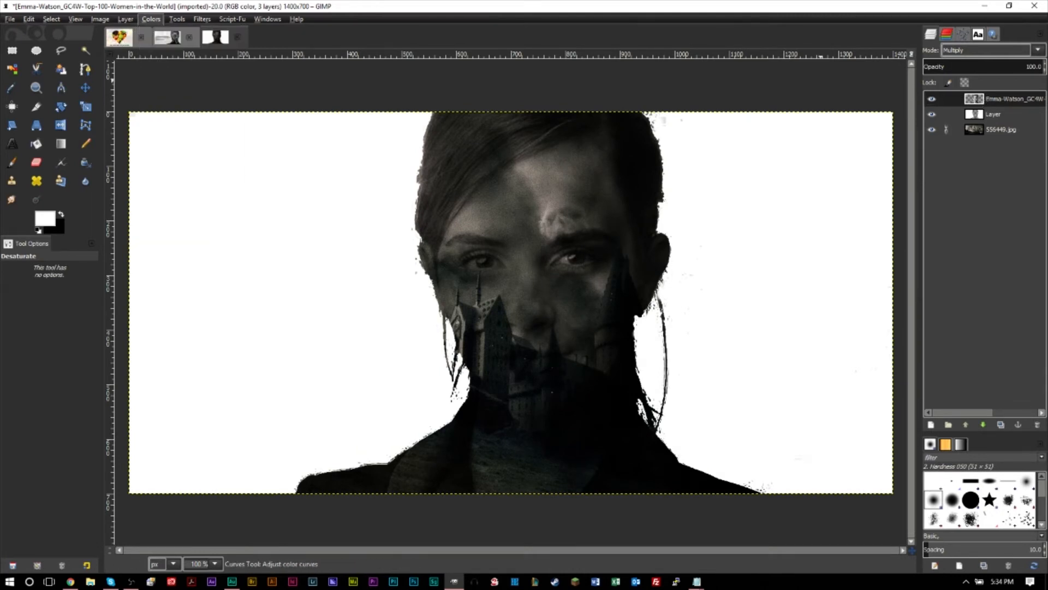
# - Apply a Curves adjustment pulling the highlight point left to lighten the portrait's face and hair
pyautogui.click(150, 18)
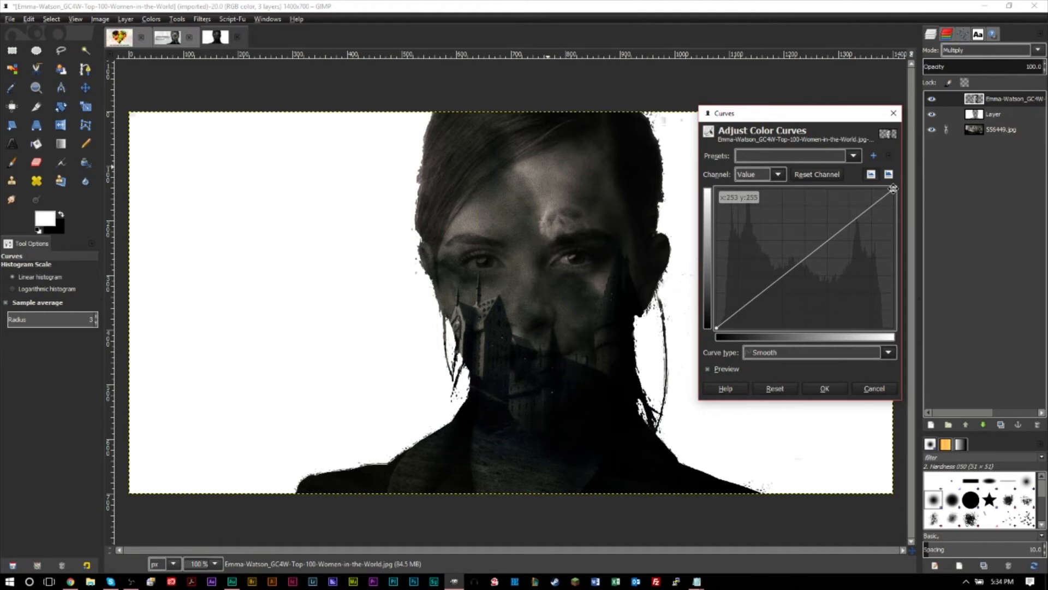
pyautogui.moveTo(893, 189); pyautogui.dragTo(832, 189)
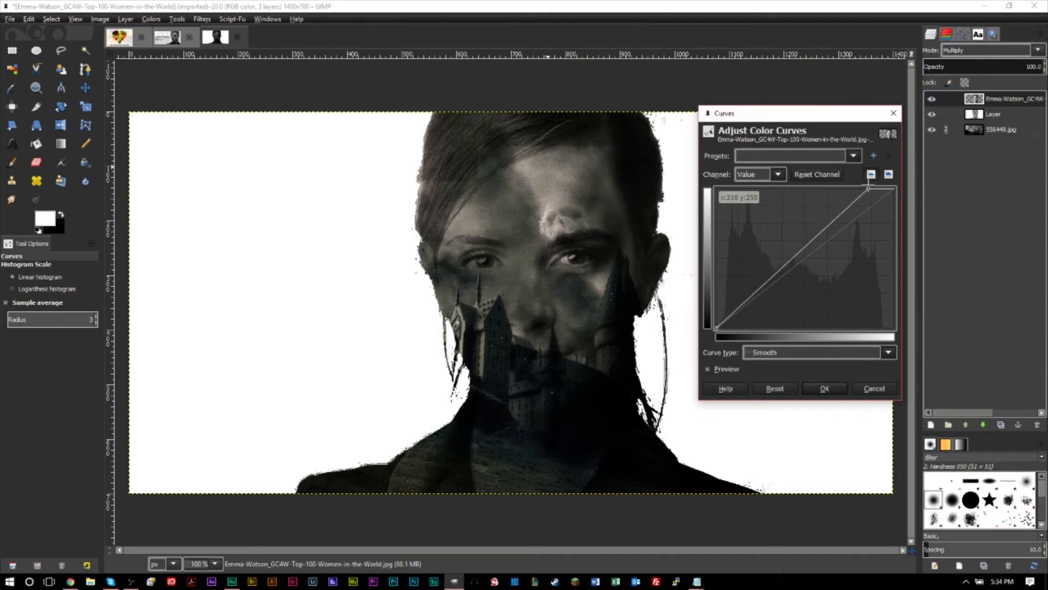
pyautogui.moveTo(870, 187); pyautogui.dragTo(822, 189)
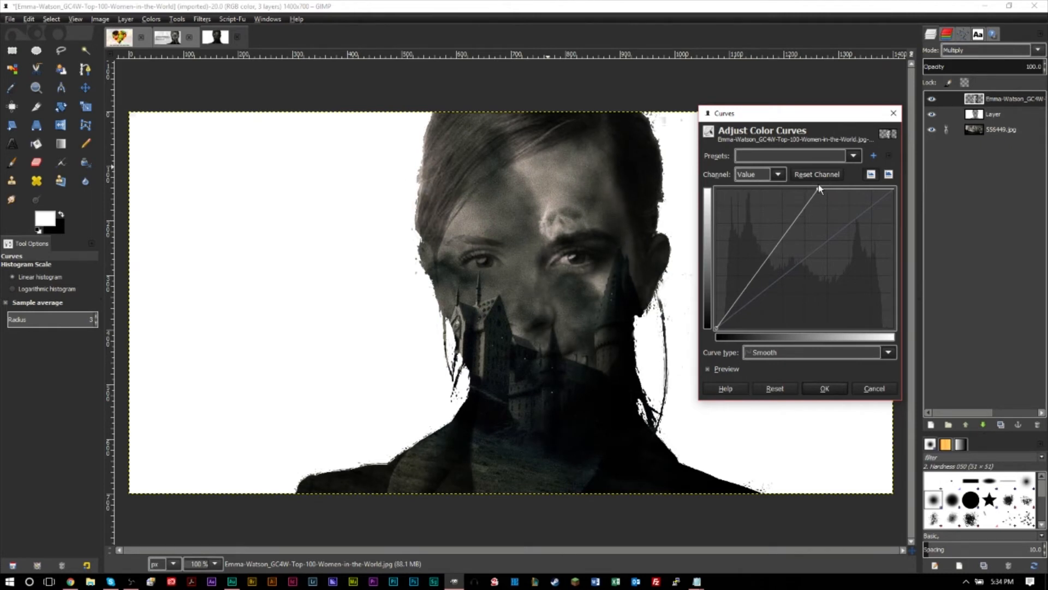
pyautogui.moveTo(821, 189); pyautogui.dragTo(854, 186)
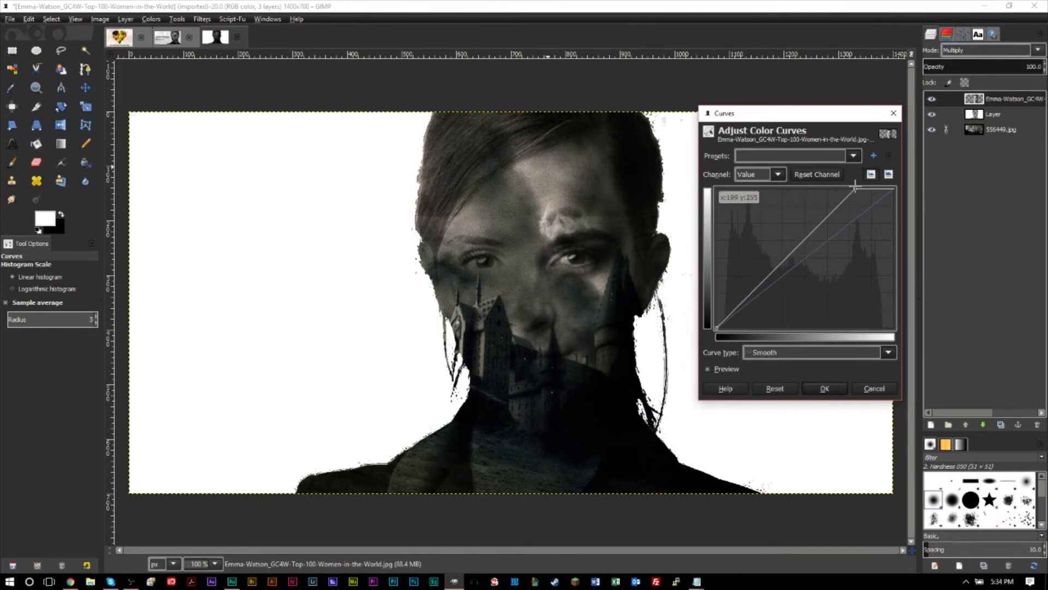
pyautogui.moveTo(853, 188); pyautogui.dragTo(797, 189)
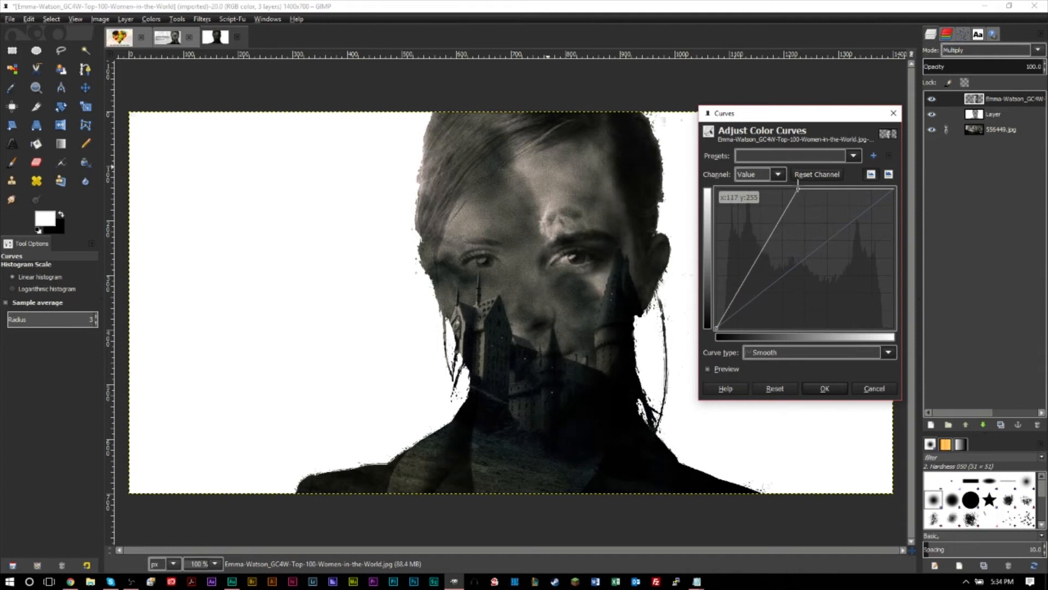
pyautogui.moveTo(797, 189); pyautogui.dragTo(829, 189)
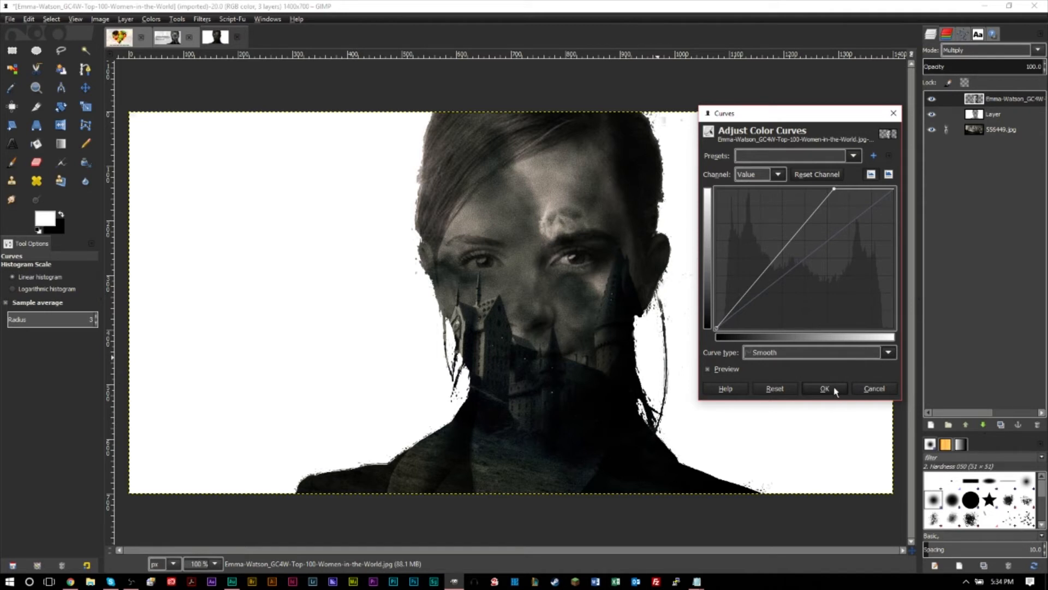
pyautogui.click(826, 389)
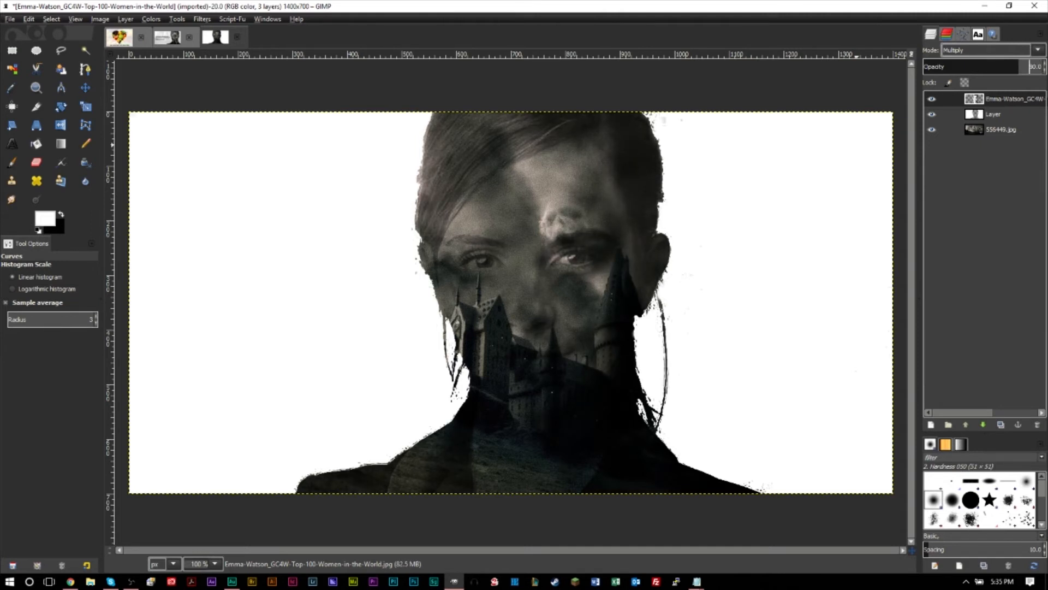
# - Lower the white fill layer's opacity so the castle scene shows faintly through the background
pyautogui.click(931, 114)
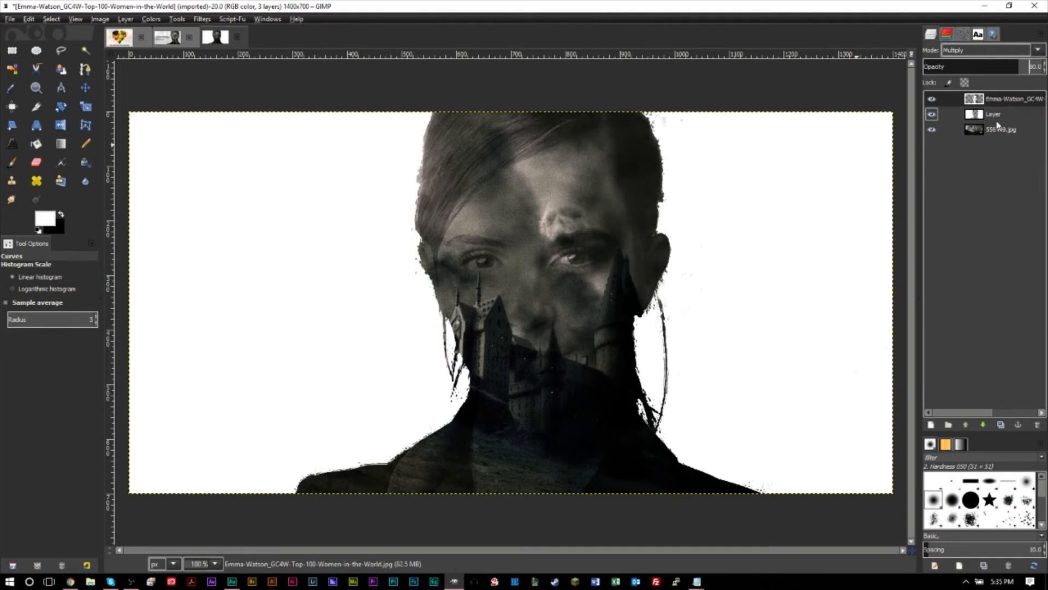
pyautogui.click(993, 114)
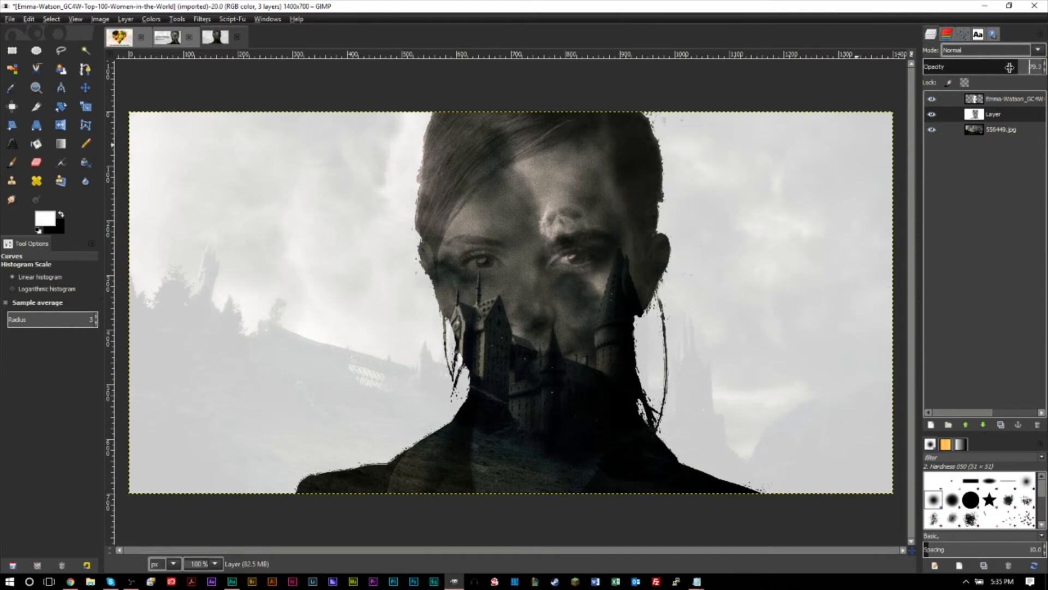
pyautogui.moveTo(1009, 67); pyautogui.dragTo(947, 67)
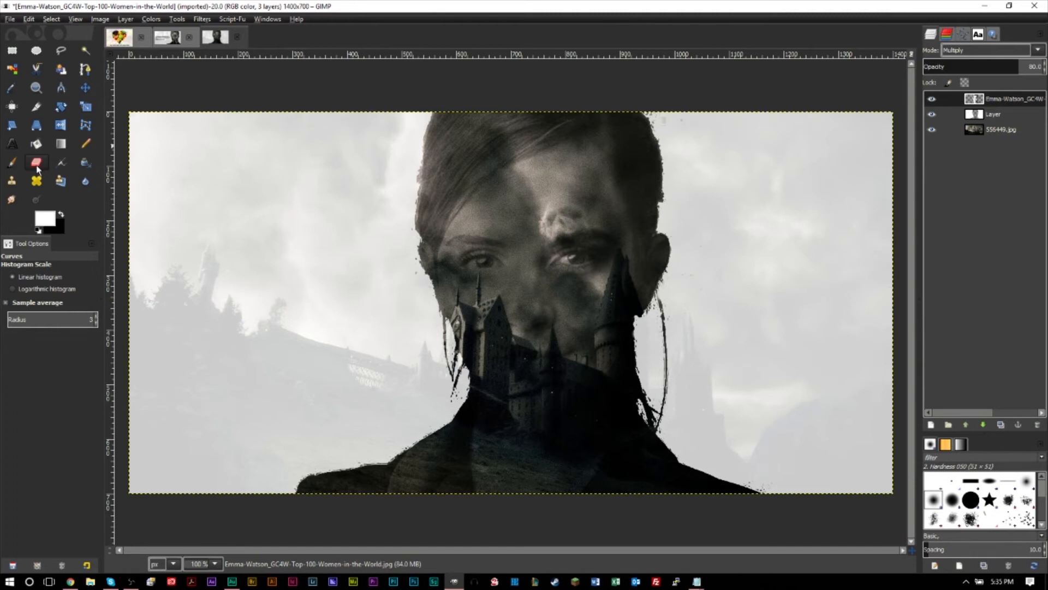
pyautogui.click(36, 163)
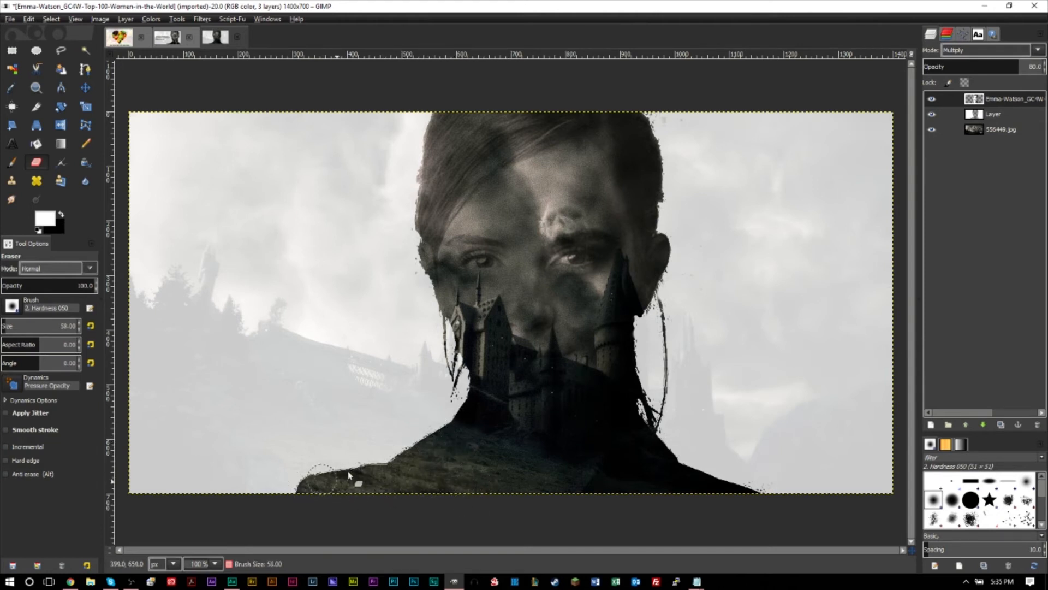
pyautogui.moveTo(347, 475); pyautogui.dragTo(655, 461)
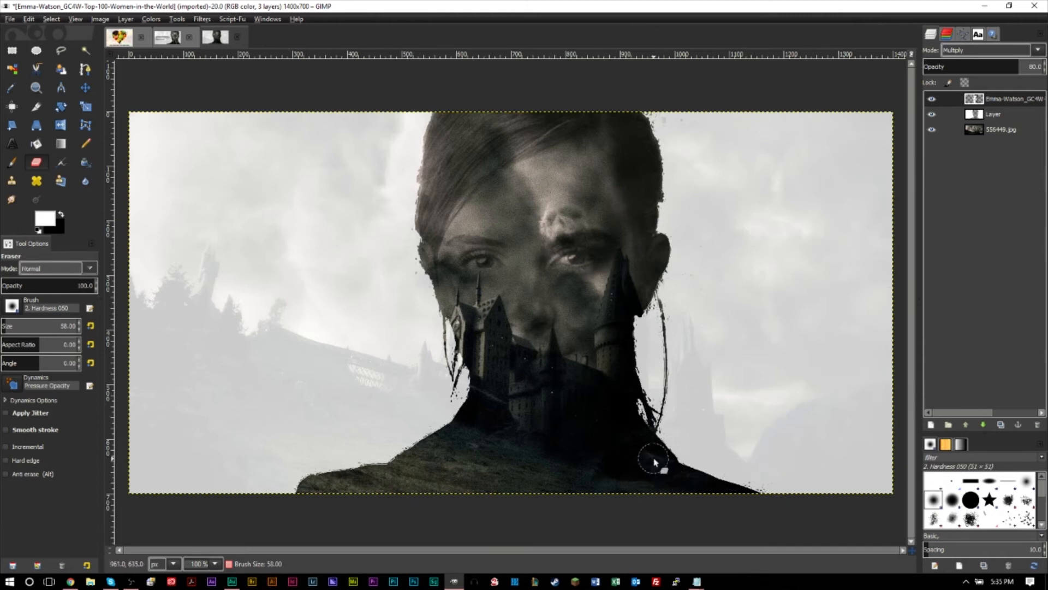
pyautogui.moveTo(655, 457)
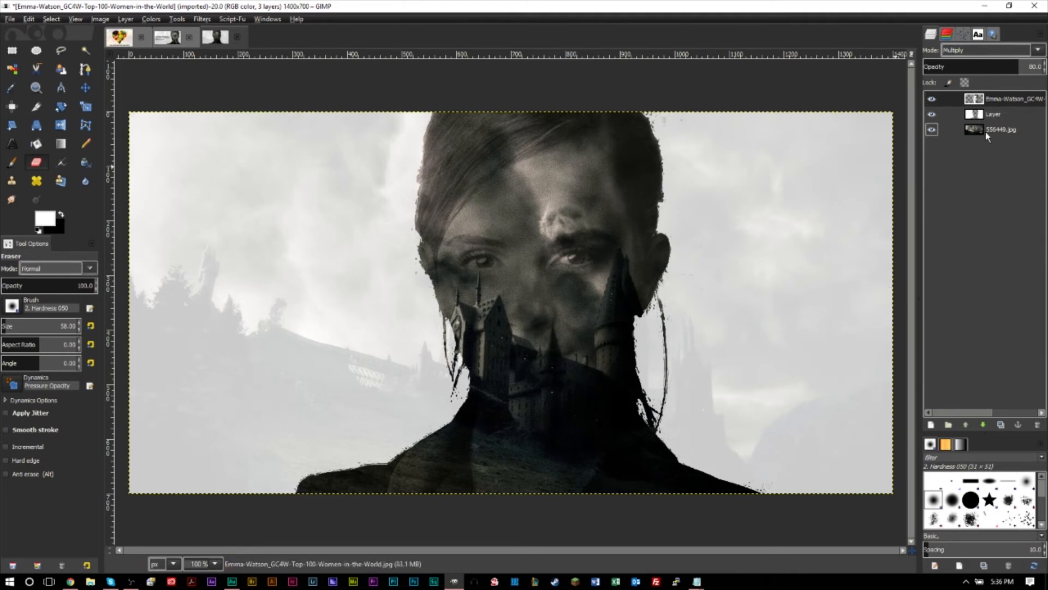
pyautogui.moveTo(869, 161)
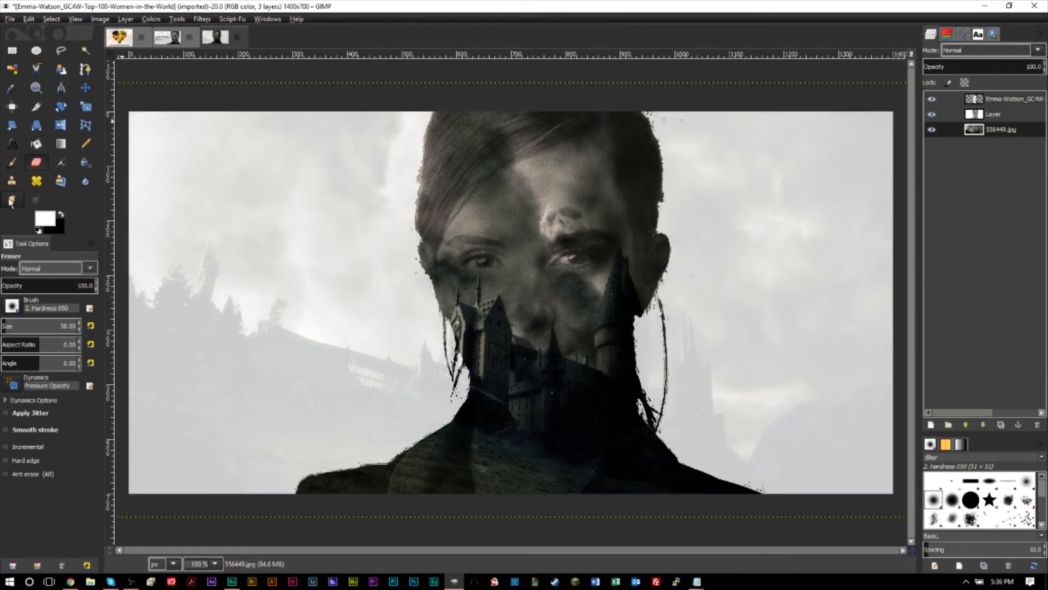
pyautogui.click(60, 124)
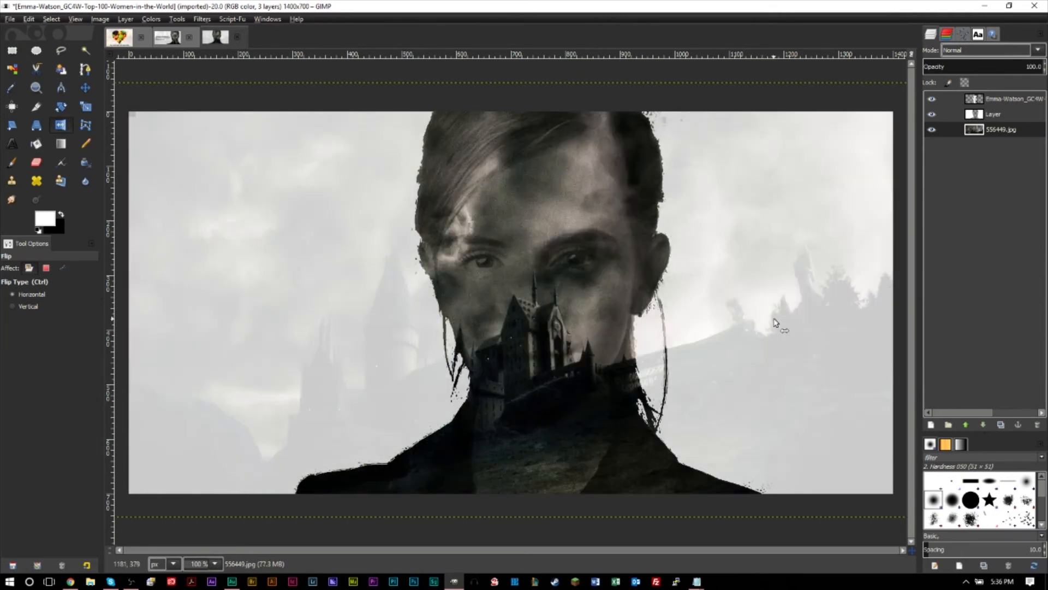
pyautogui.click(510, 302)
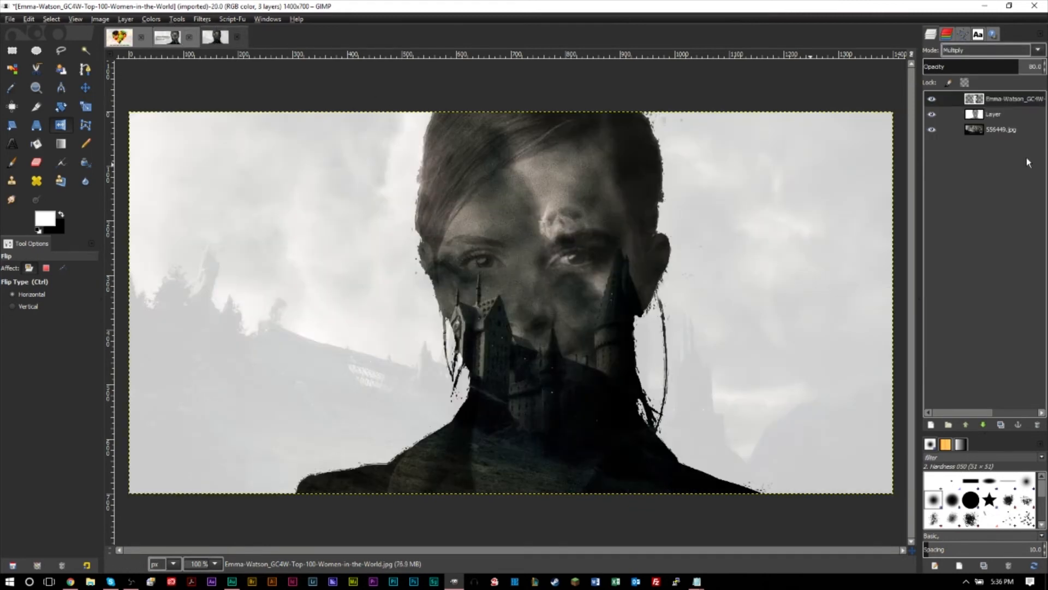
# - Apply a Curves adjustment lifting the shadows on the 556449.jpg castle layer to wash it out
pyautogui.click(1002, 128)
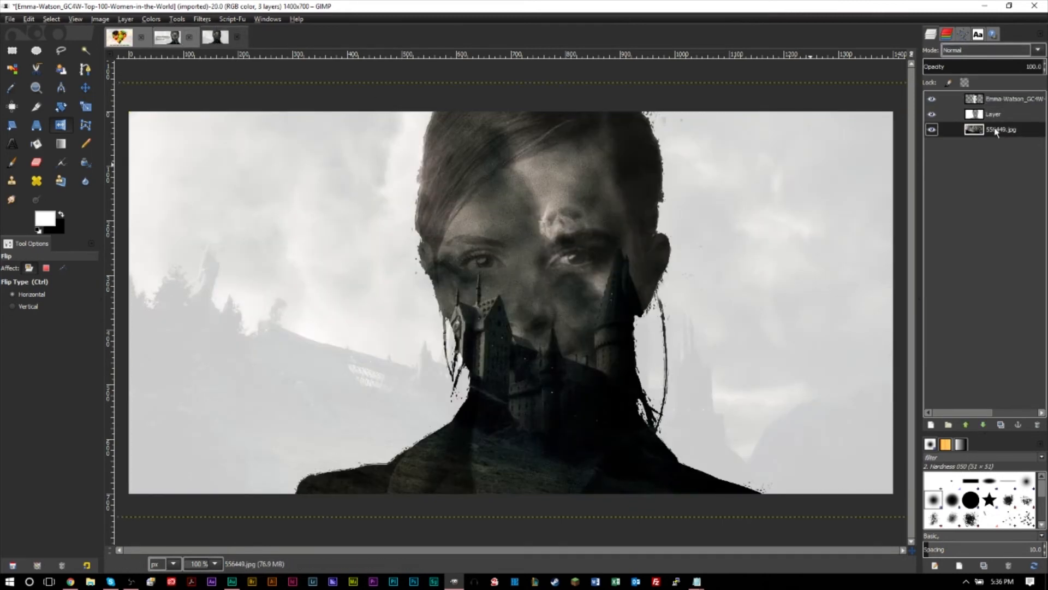
pyautogui.click(151, 19)
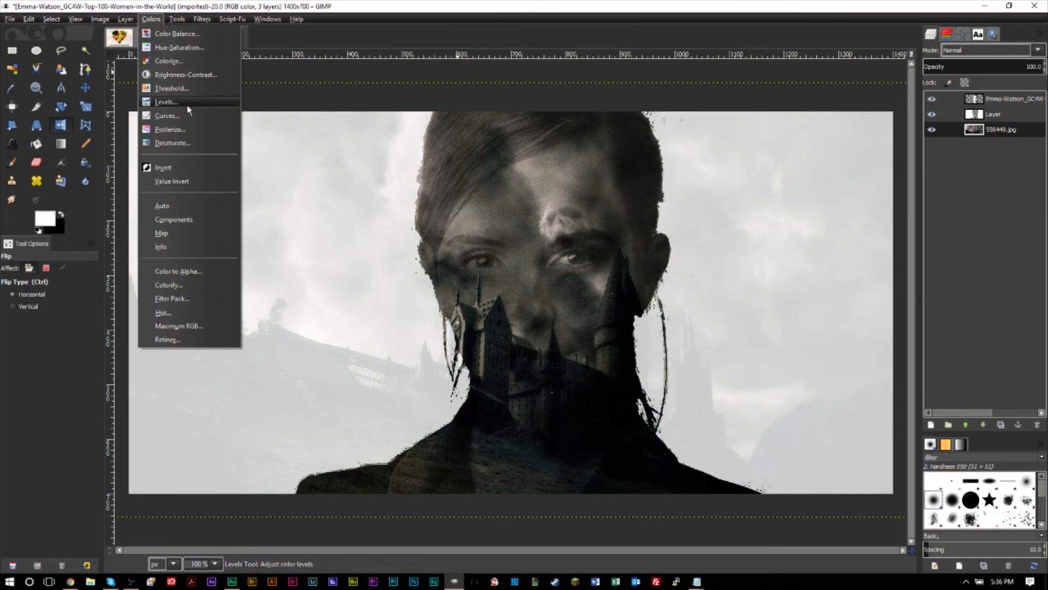
pyautogui.click(167, 114)
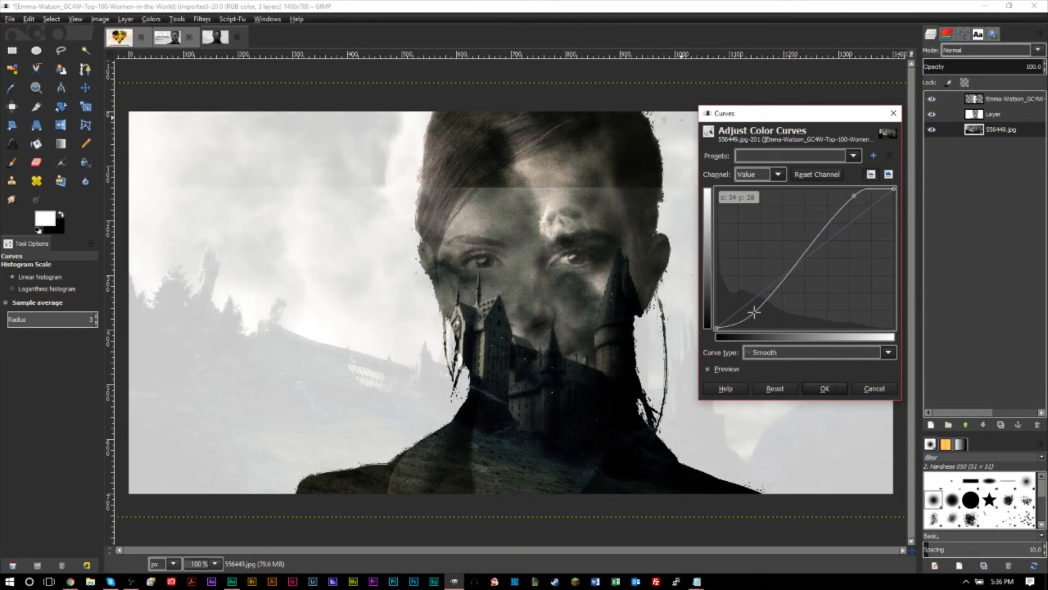
pyautogui.moveTo(754, 312); pyautogui.dragTo(732, 290)
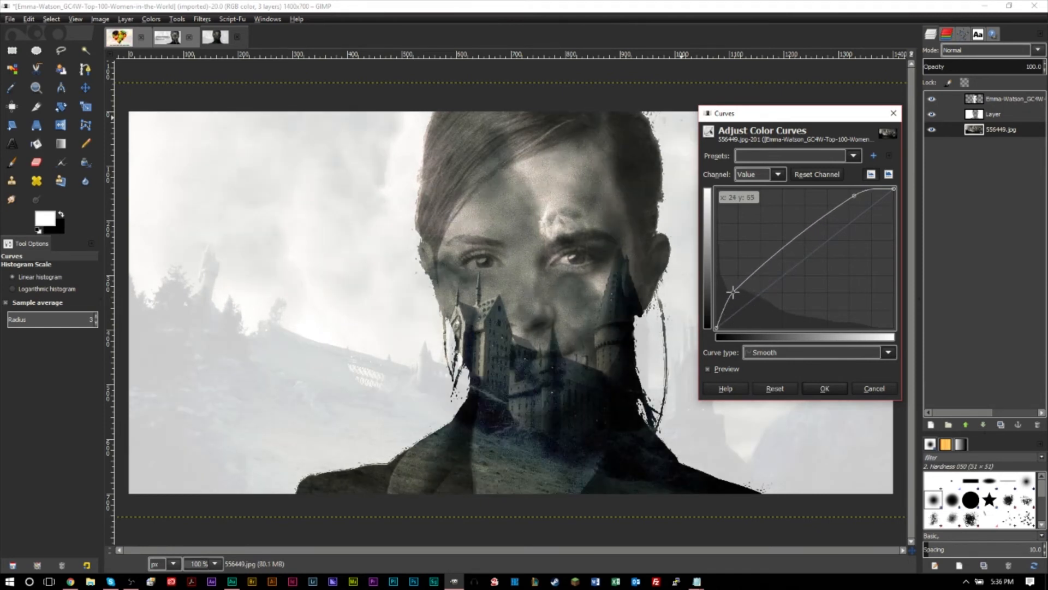
pyautogui.moveTo(733, 293); pyautogui.dragTo(731, 289)
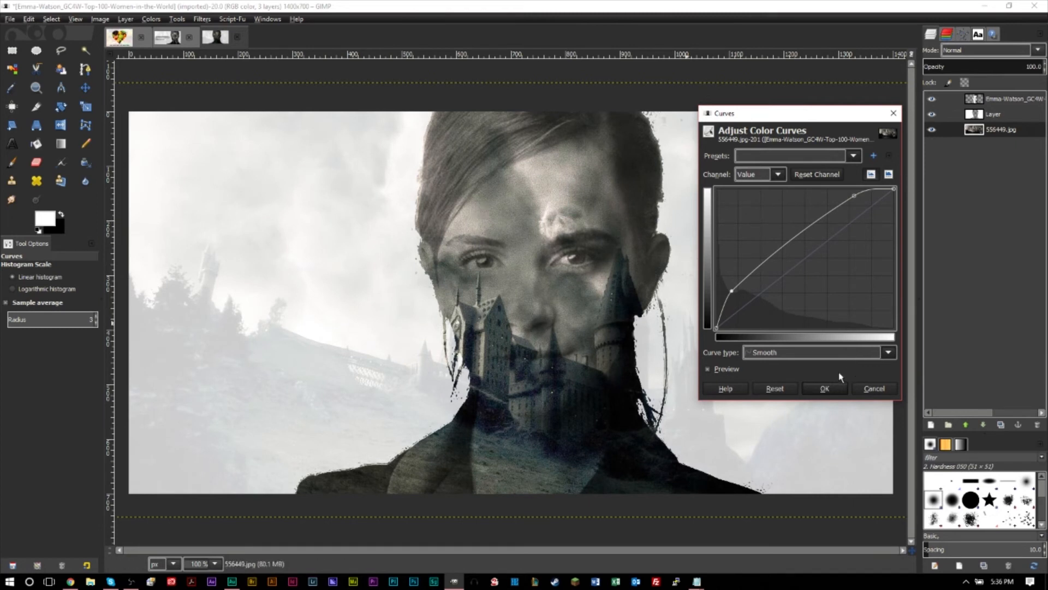
pyautogui.click(824, 389)
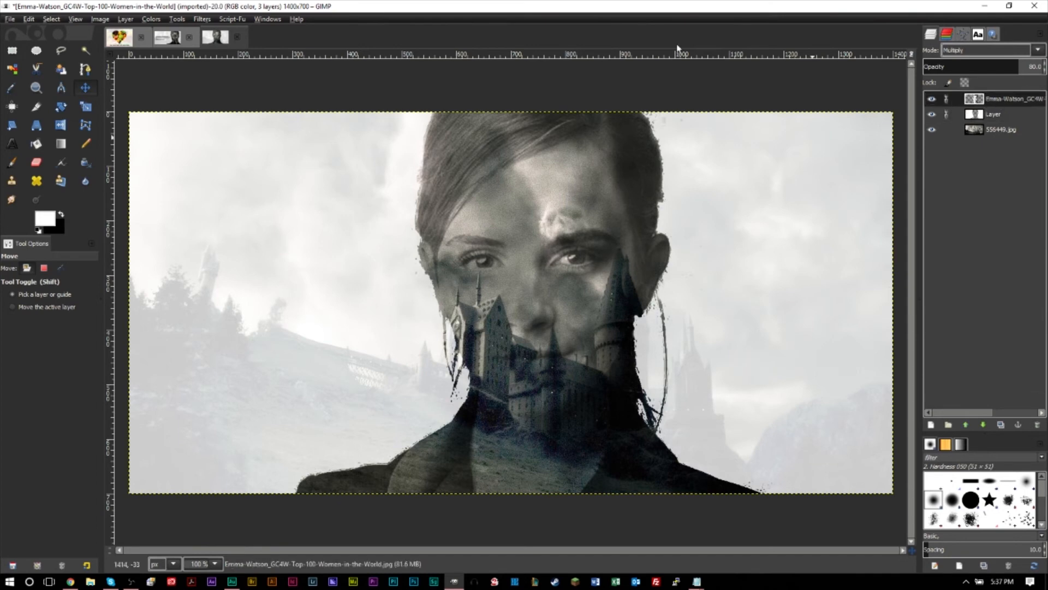
# - Move the linked portrait and white layer right, then run Layer to Image Size on the white layer
pyautogui.click(989, 49)
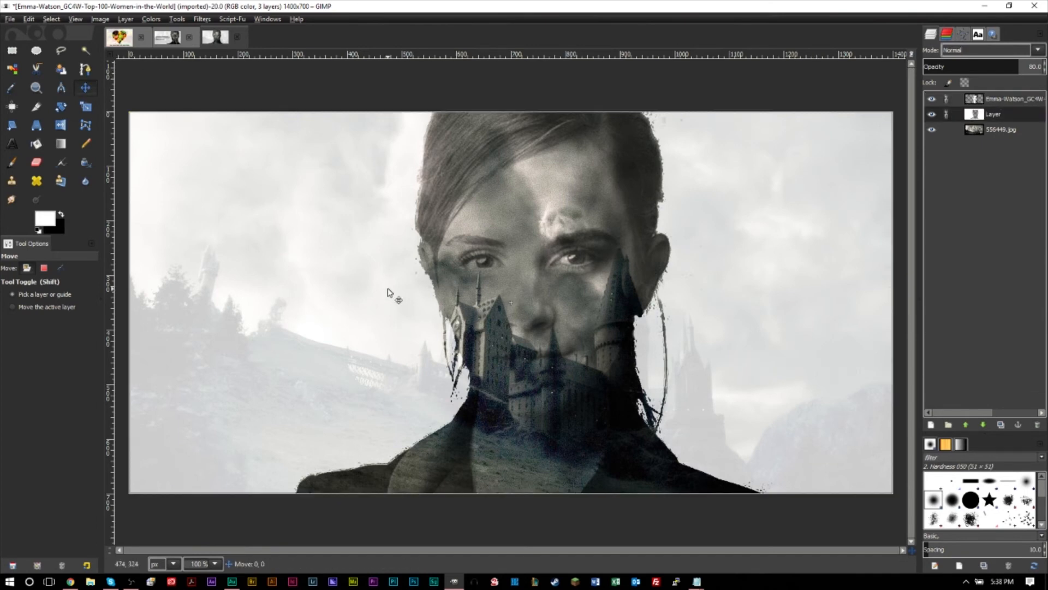
pyautogui.moveTo(388, 291); pyautogui.dragTo(699, 334)
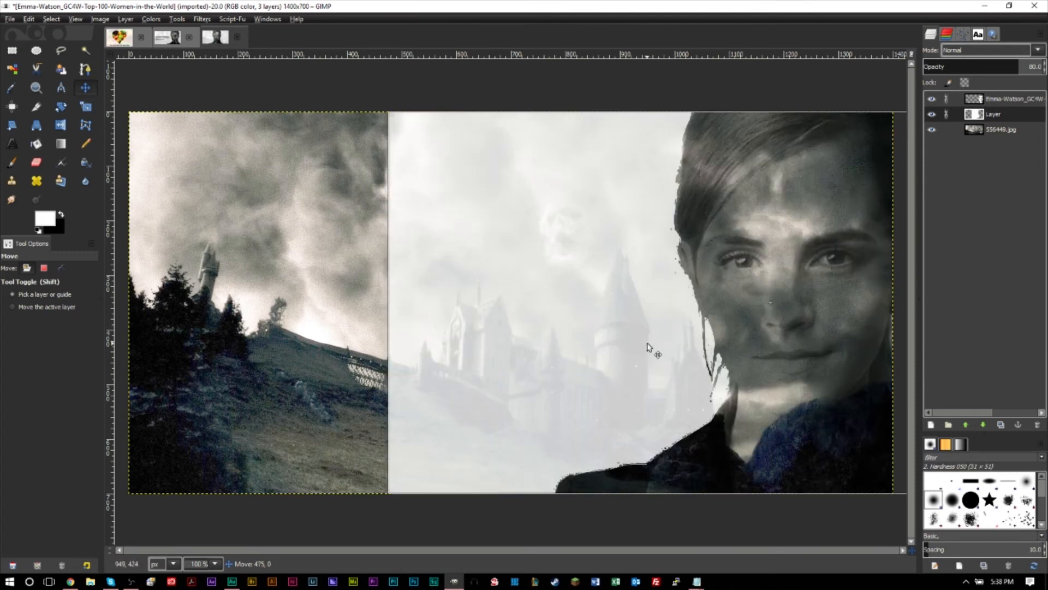
pyautogui.moveTo(649, 347); pyautogui.dragTo(561, 358)
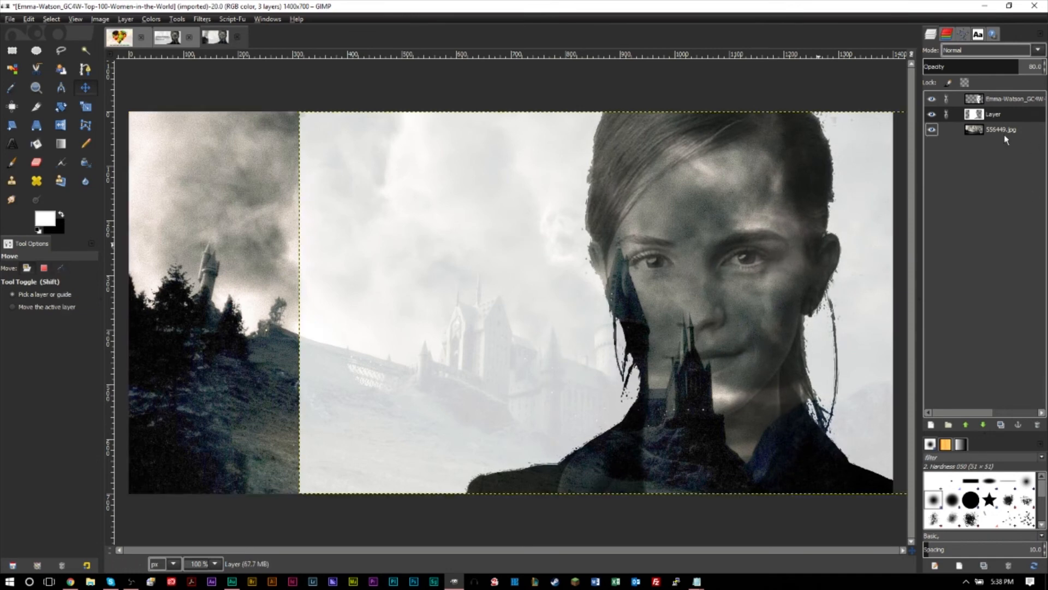
pyautogui.rightClick(1002, 100)
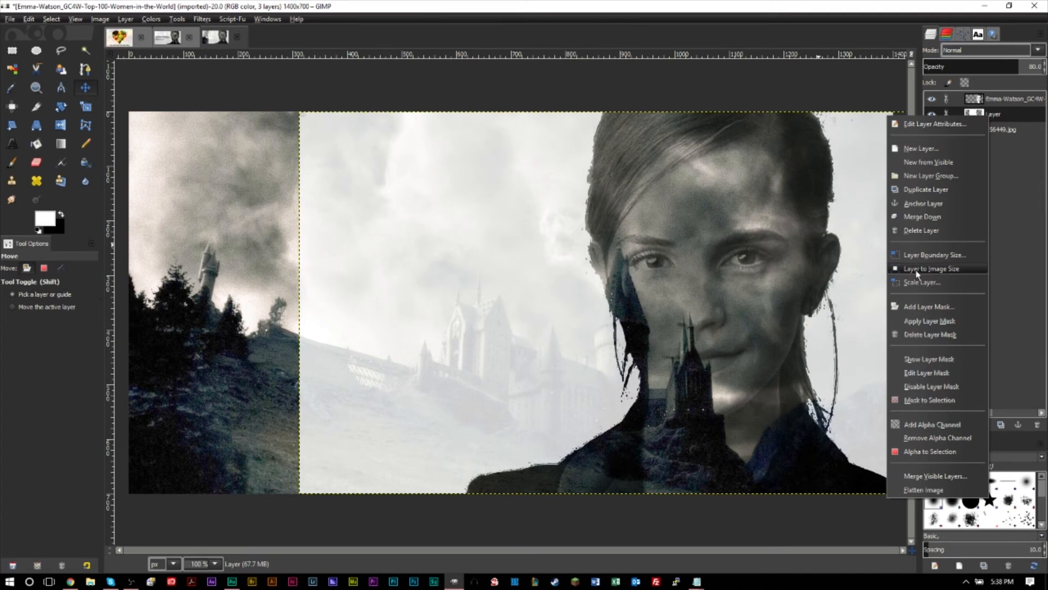
pyautogui.click(932, 269)
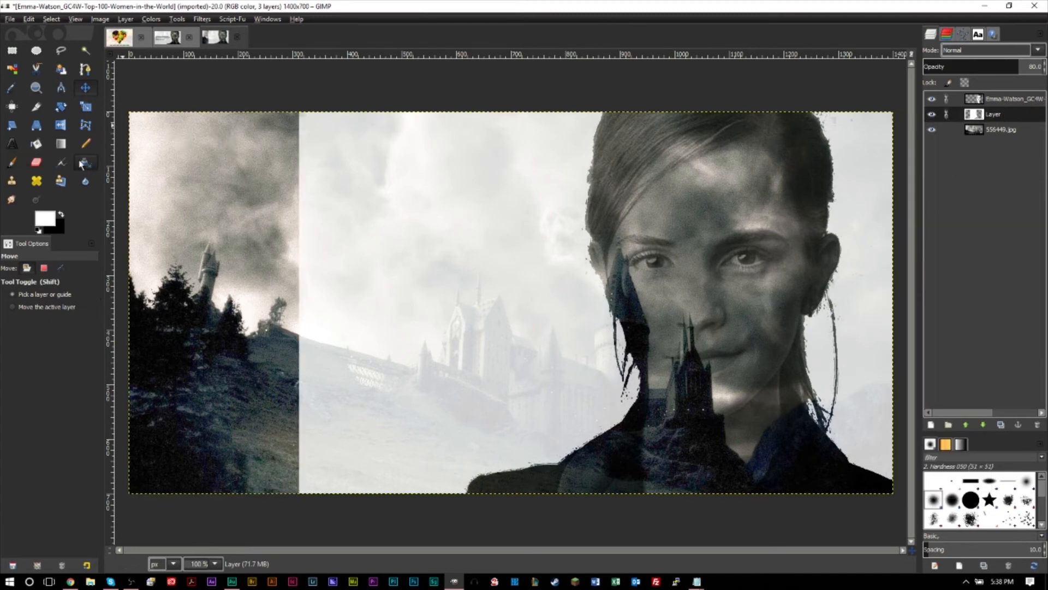
# - Paint white with the Pencil over the uncovered left castle strip so the fade is even
pyautogui.click(85, 143)
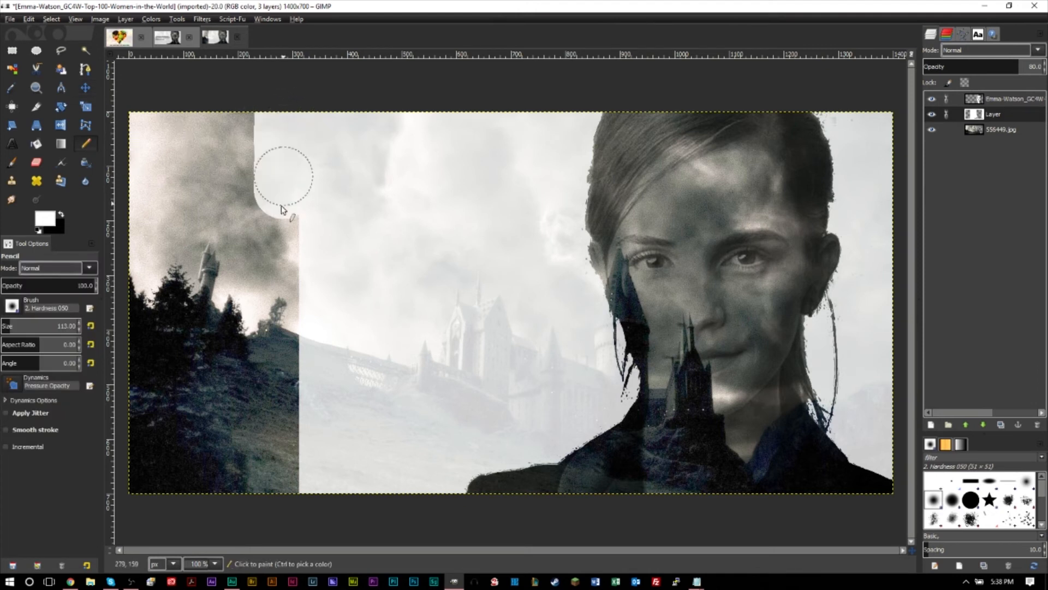
pyautogui.moveTo(281, 201); pyautogui.dragTo(268, 442)
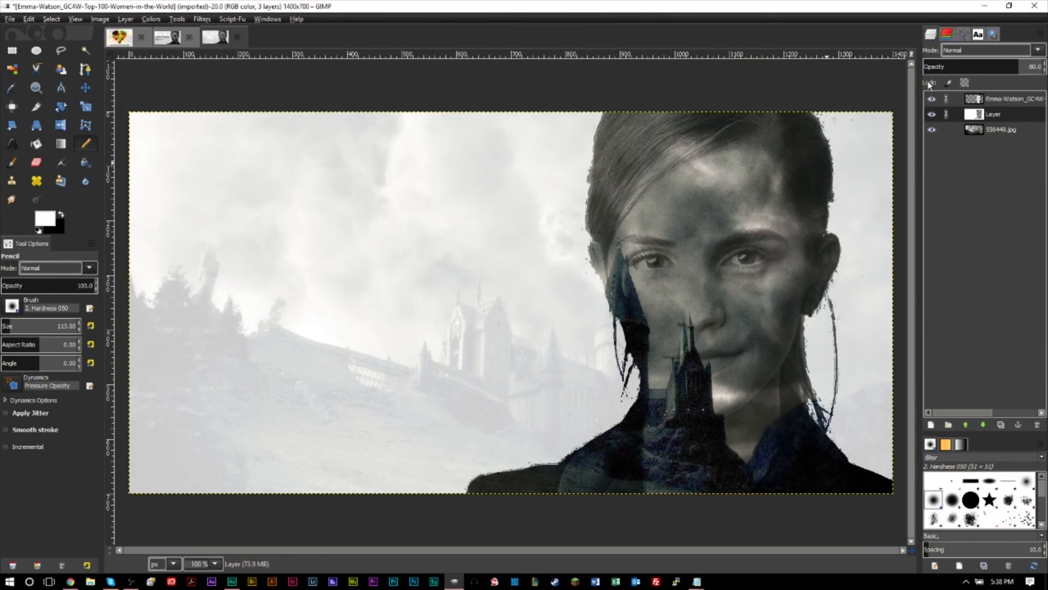
pyautogui.click(990, 50)
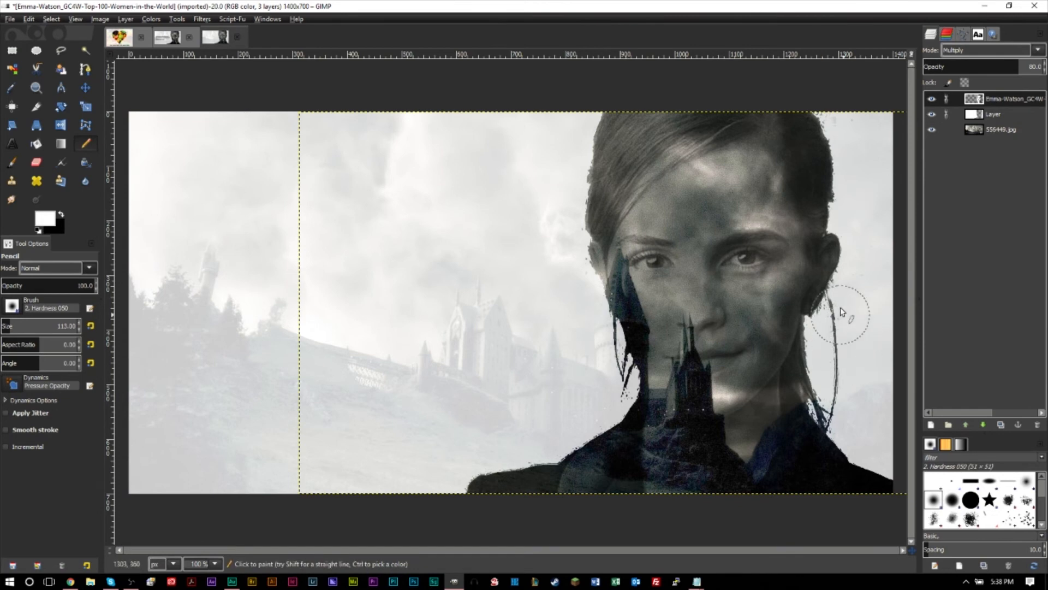
pyautogui.moveTo(856, 367)
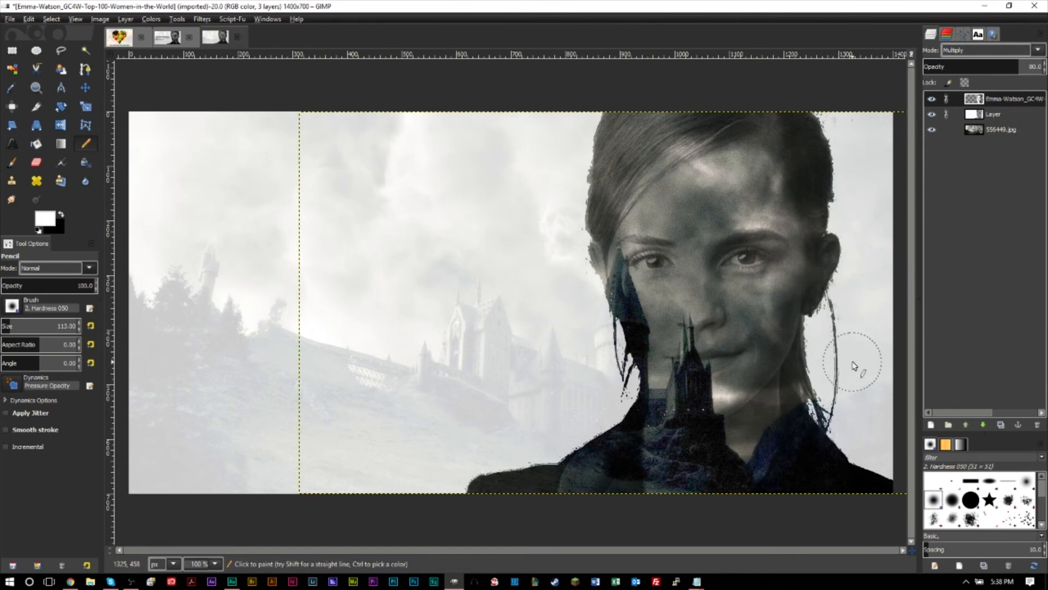
pyautogui.moveTo(881, 387)
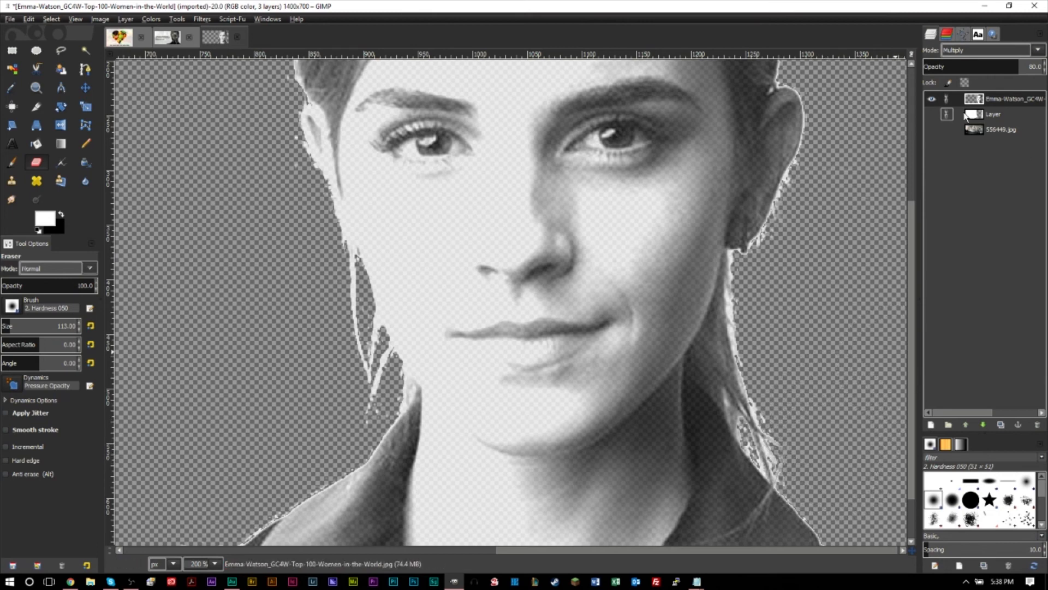
# - Check the white silhouette layer alone, then paint white over the stray hair strand beside the face
pyautogui.click(931, 113)
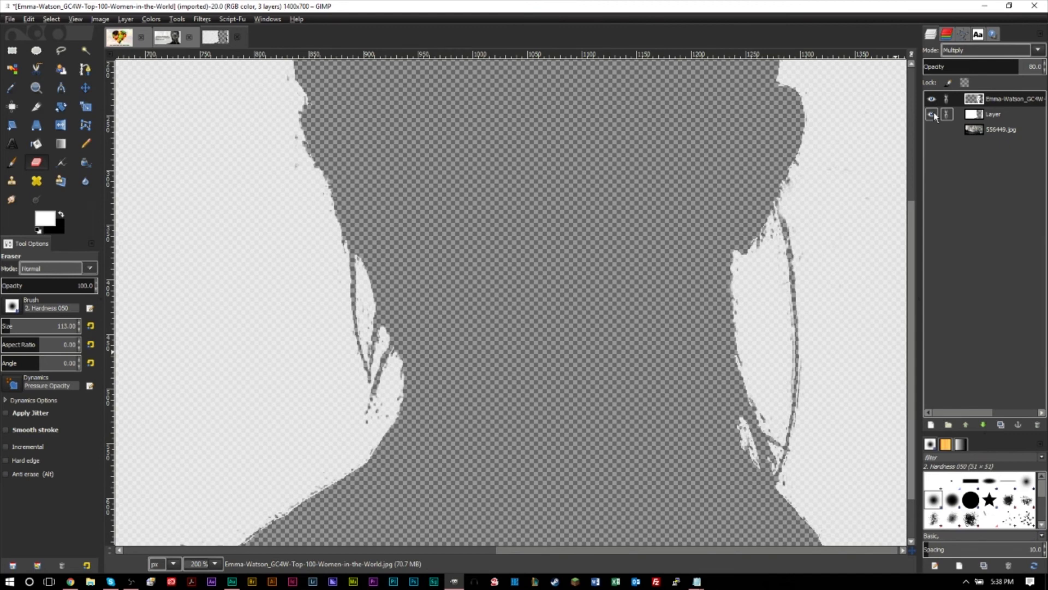
pyautogui.click(932, 113)
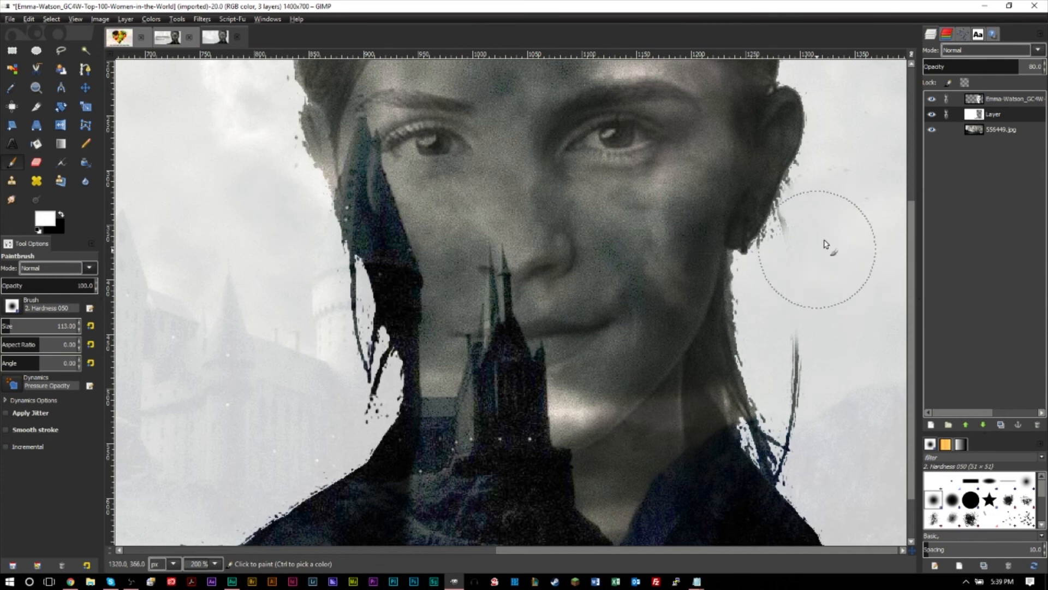
pyautogui.moveTo(825, 243); pyautogui.dragTo(832, 372)
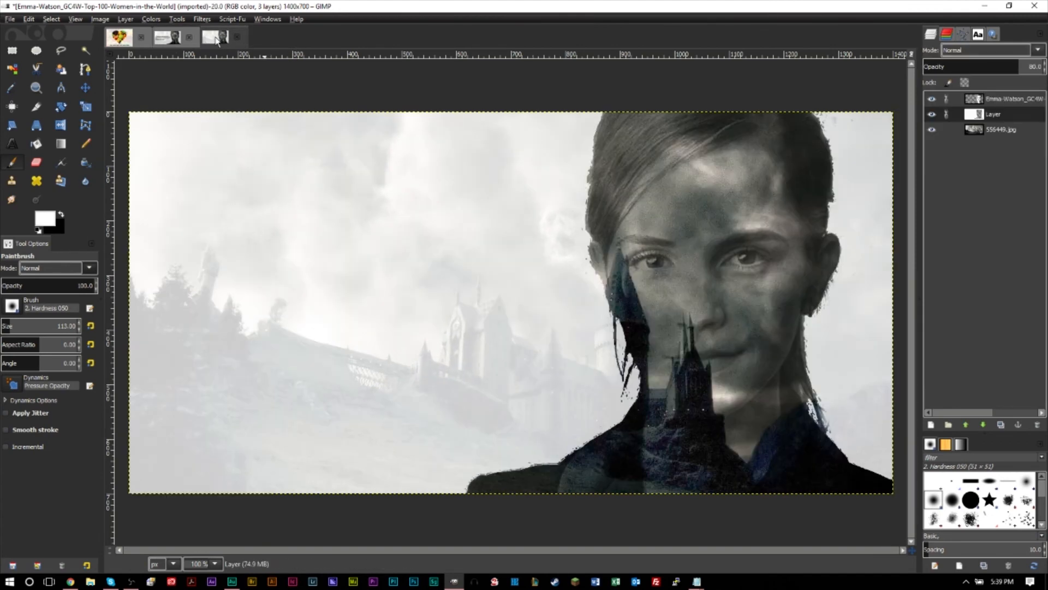
# - Paste the Divination quote, move it left of the face, and convert the floating selection to a new layer
pyautogui.click(215, 37)
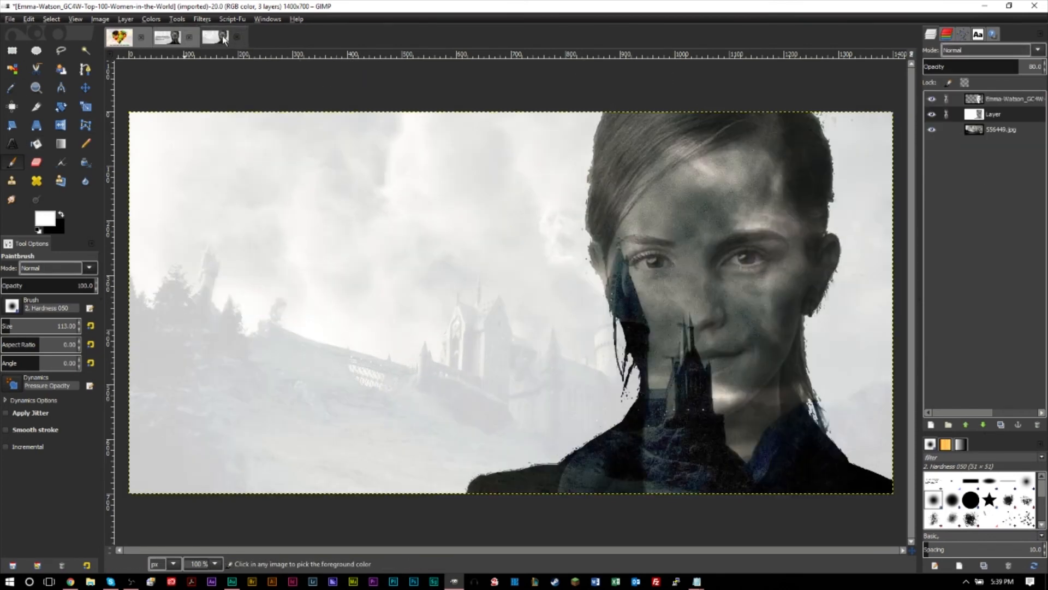
pyautogui.click(52, 18)
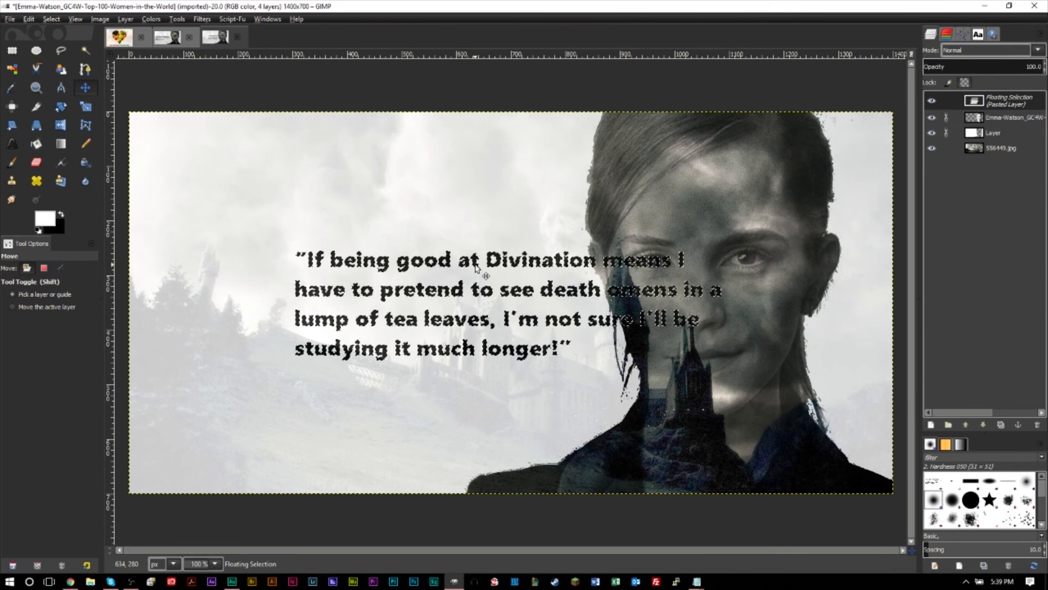
pyautogui.moveTo(475, 268); pyautogui.dragTo(338, 269)
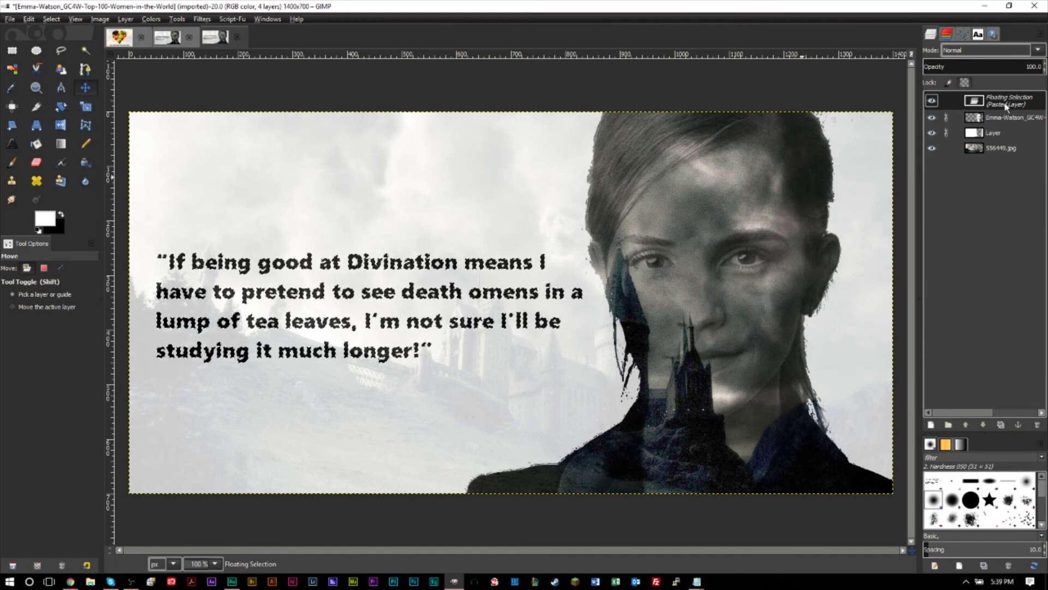
pyautogui.rightClick(1009, 101)
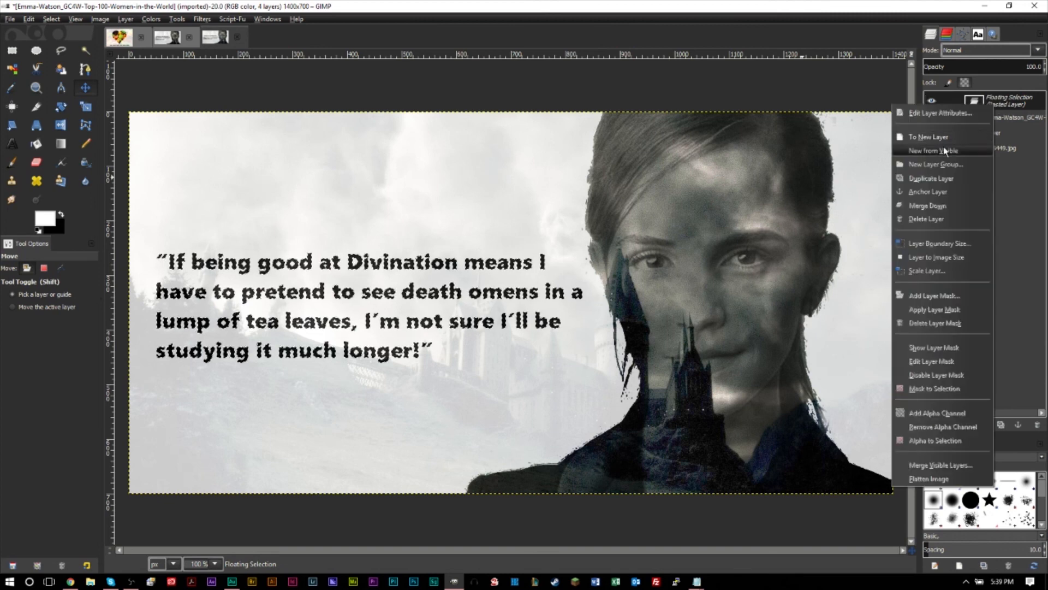
pyautogui.click(929, 136)
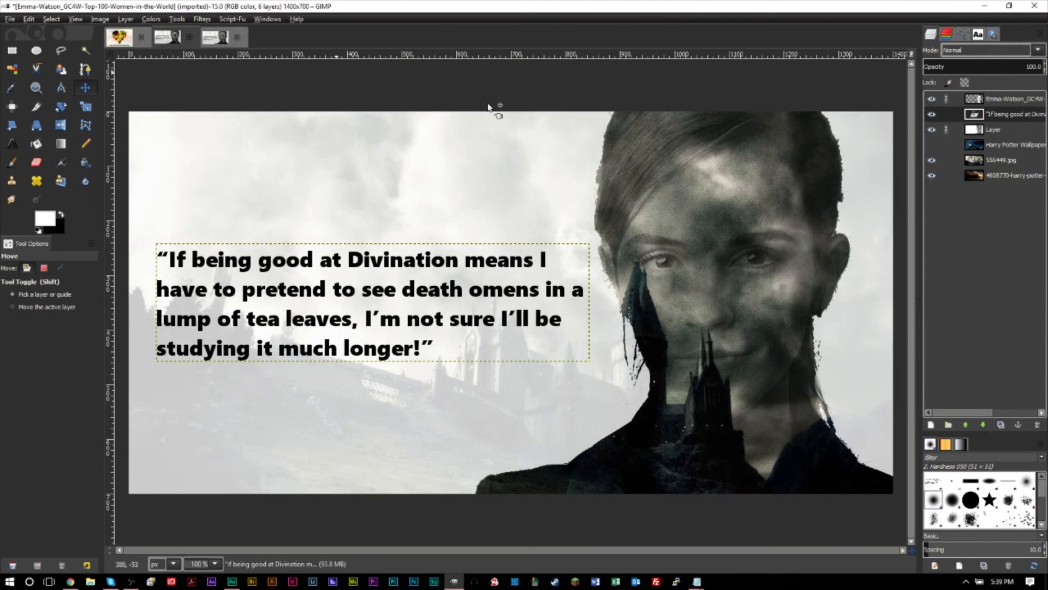
# - Toggle layer visibility so the night-time Hogwarts wallpaper shows inside the silhouette instead of the castle
pyautogui.click(930, 175)
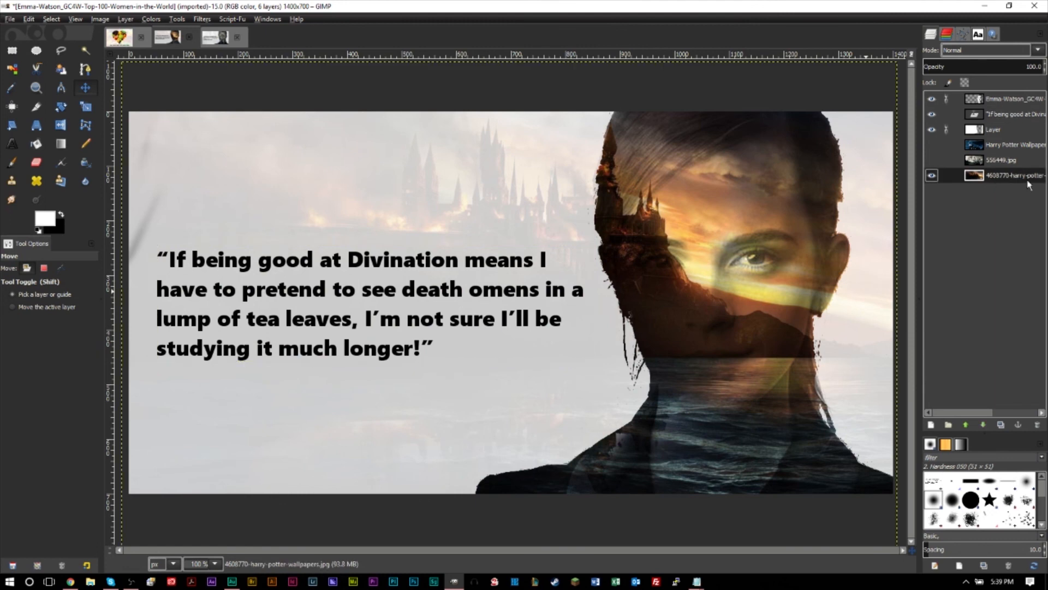
pyautogui.click(932, 114)
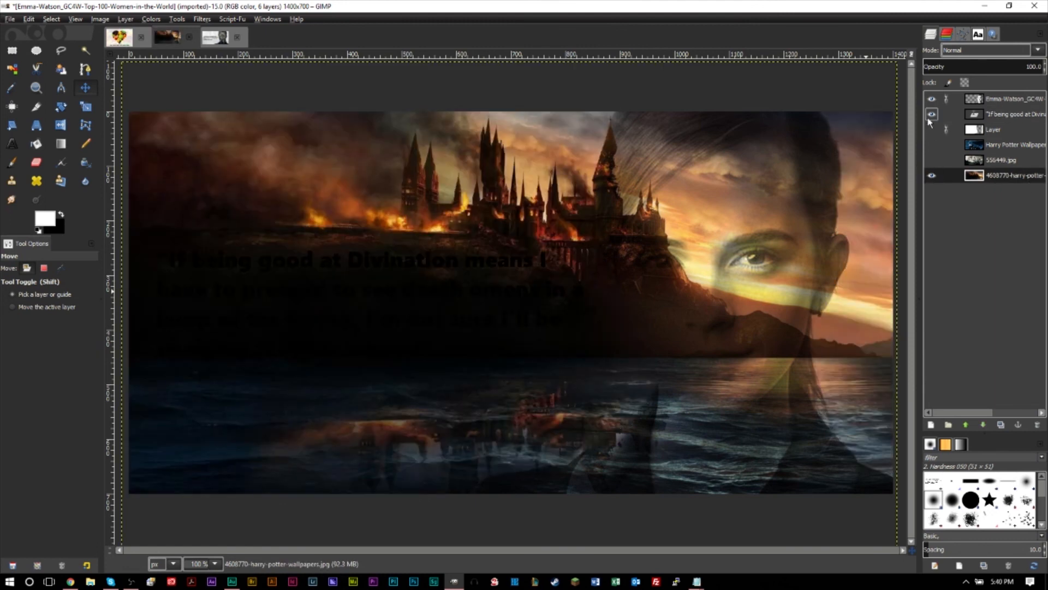
pyautogui.click(930, 129)
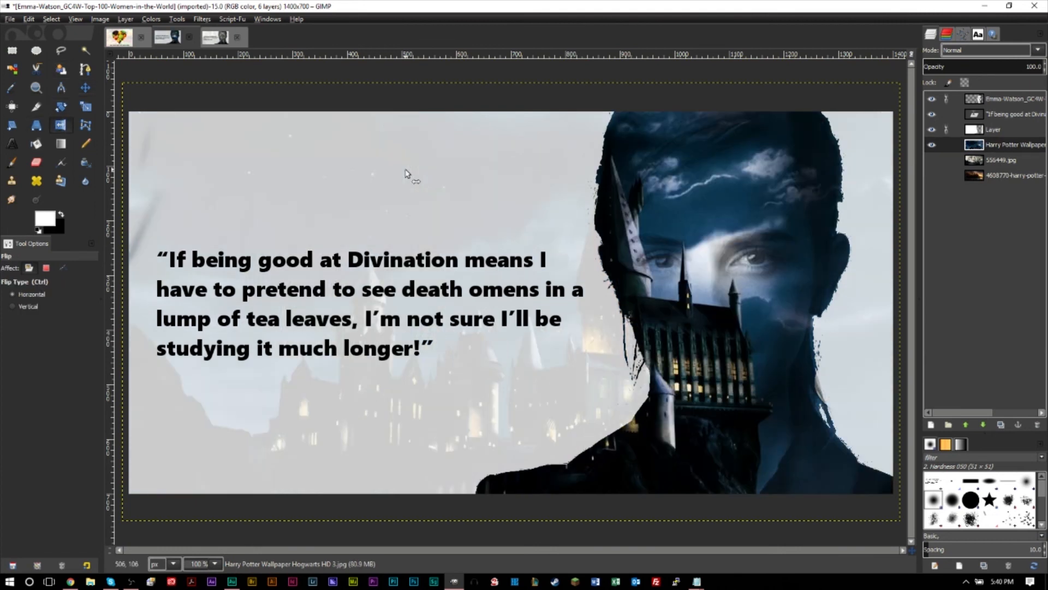
pyautogui.moveTo(484, 231)
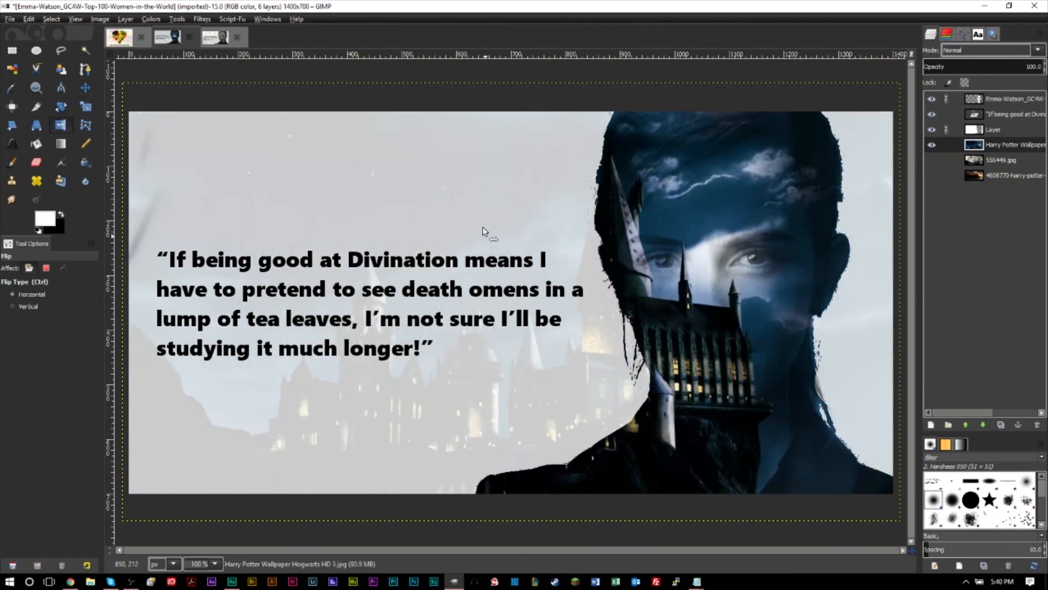